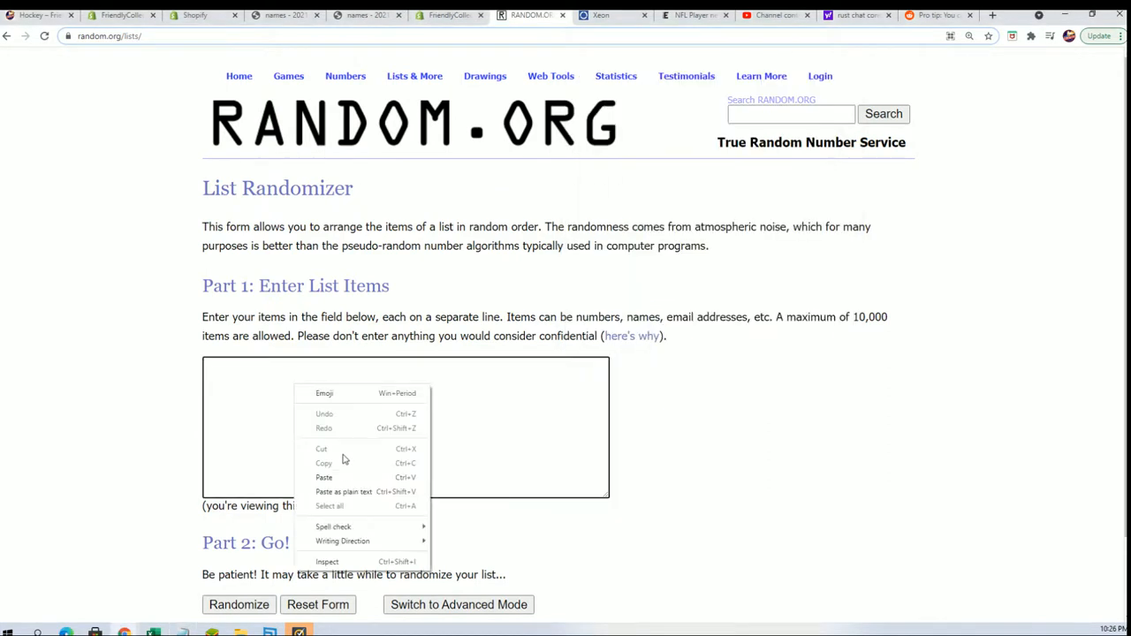
Paste the 30 owner names into the List Randomizer, randomize, and reshuffle them six times.
click(324, 477)
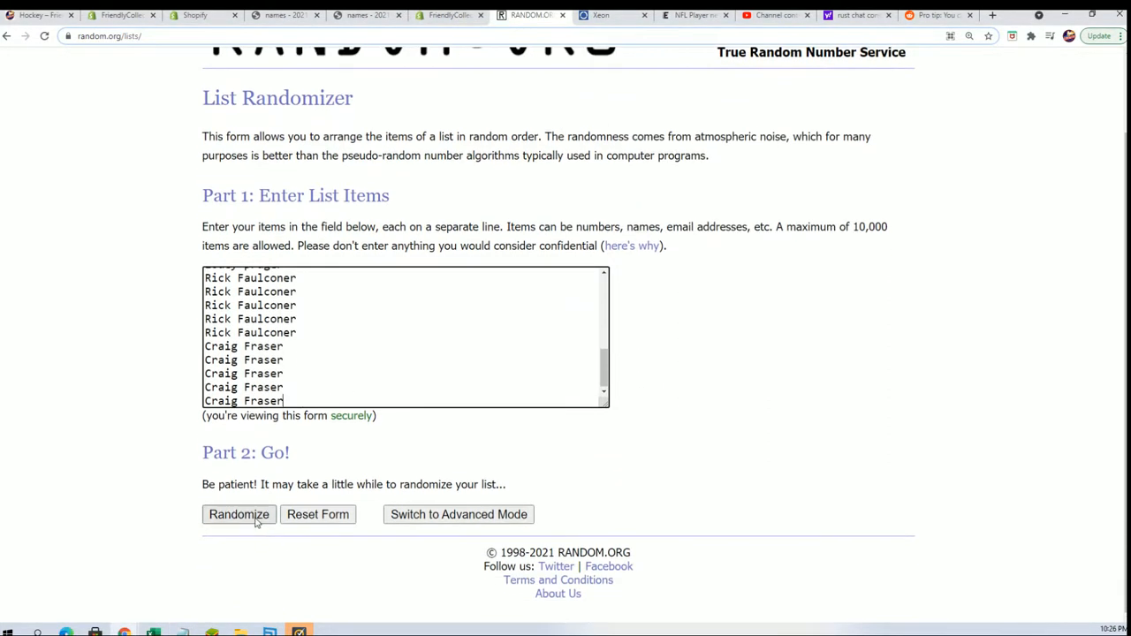
click(238, 515)
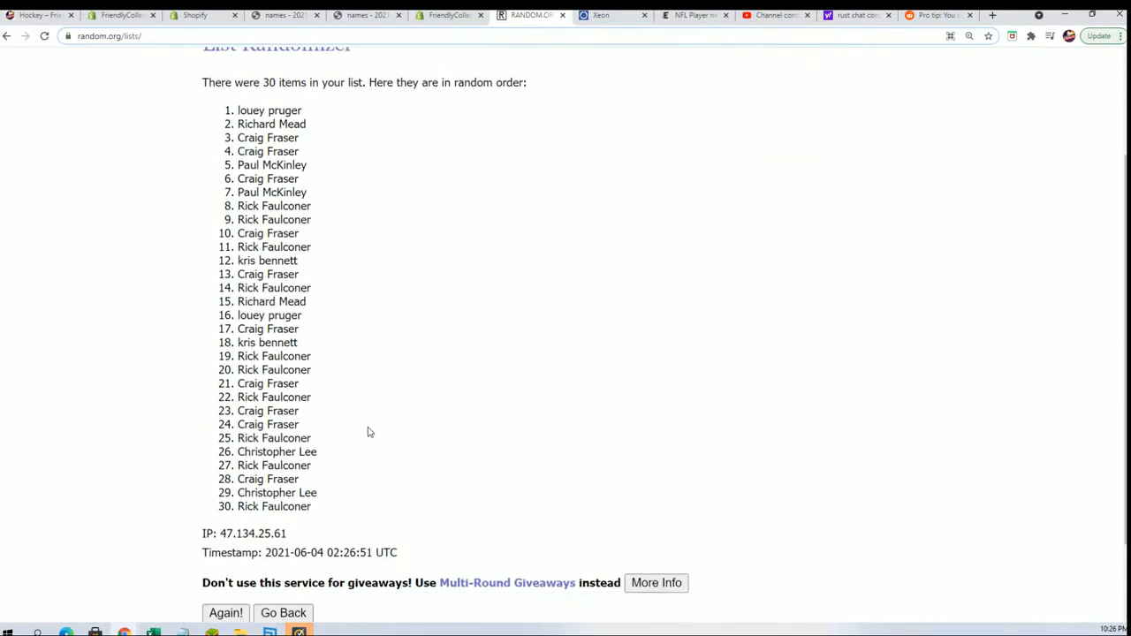
click(226, 612)
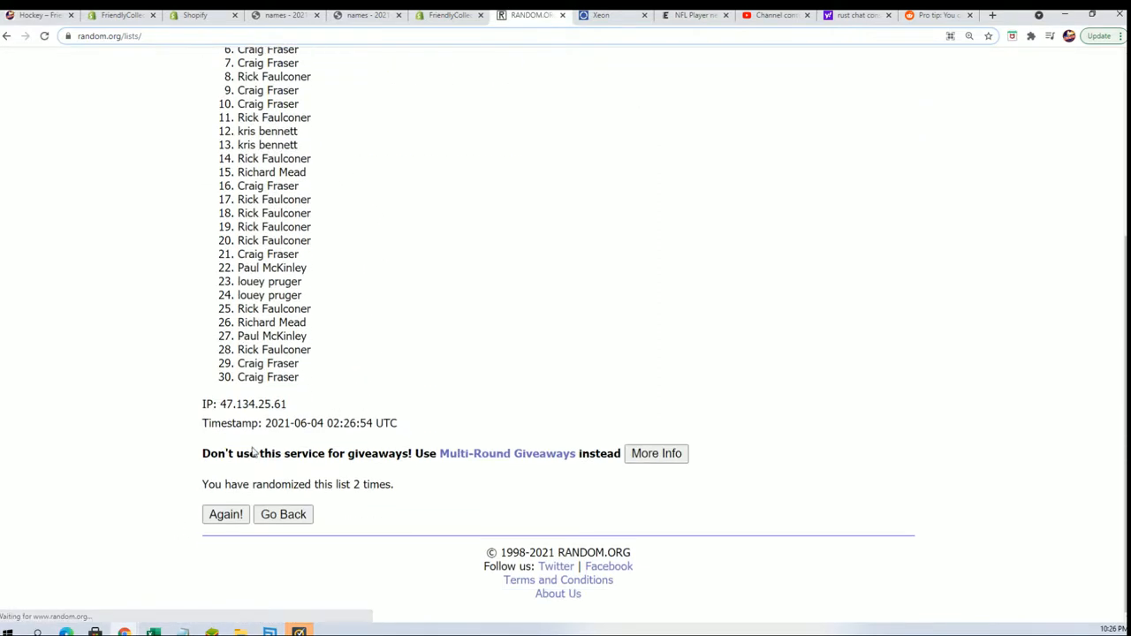
click(226, 514)
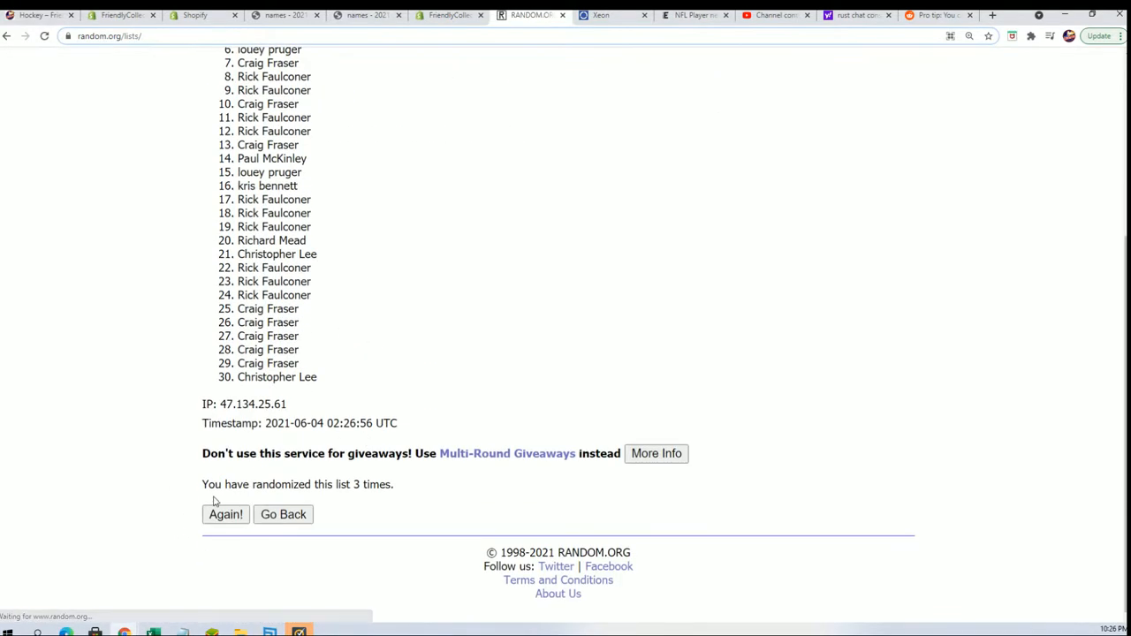
click(225, 514)
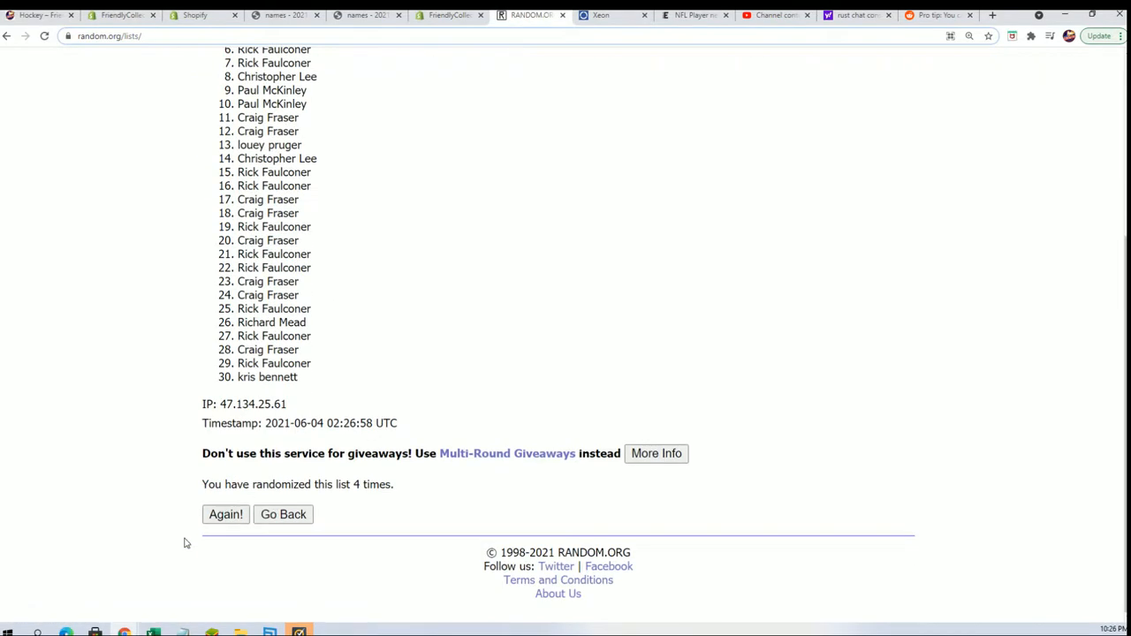
click(225, 514)
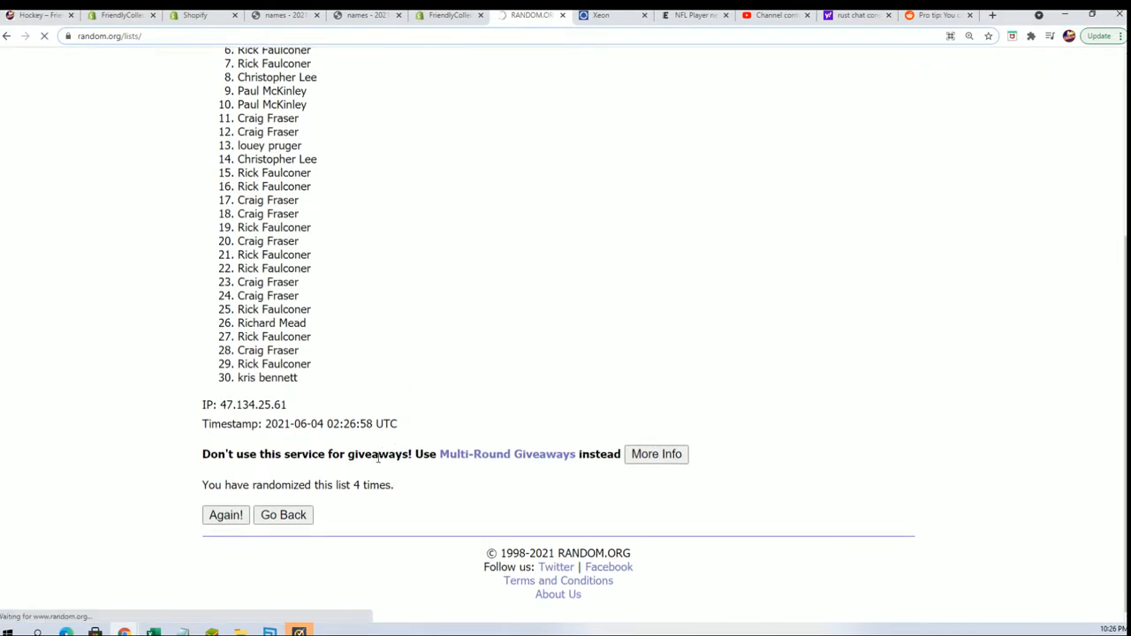
click(225, 514)
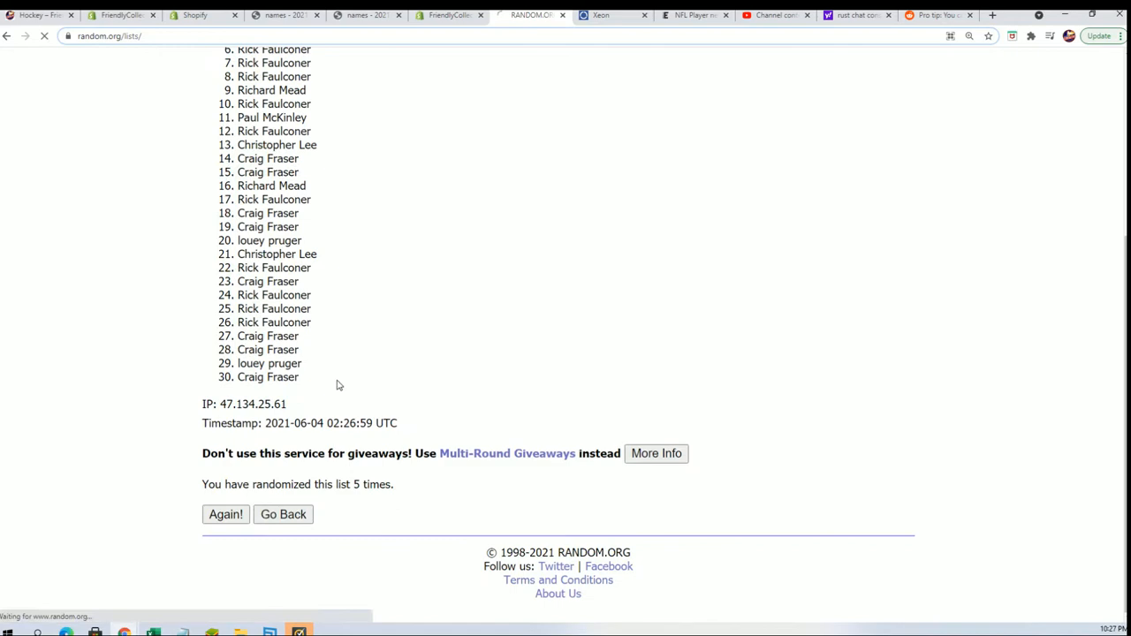
click(225, 515)
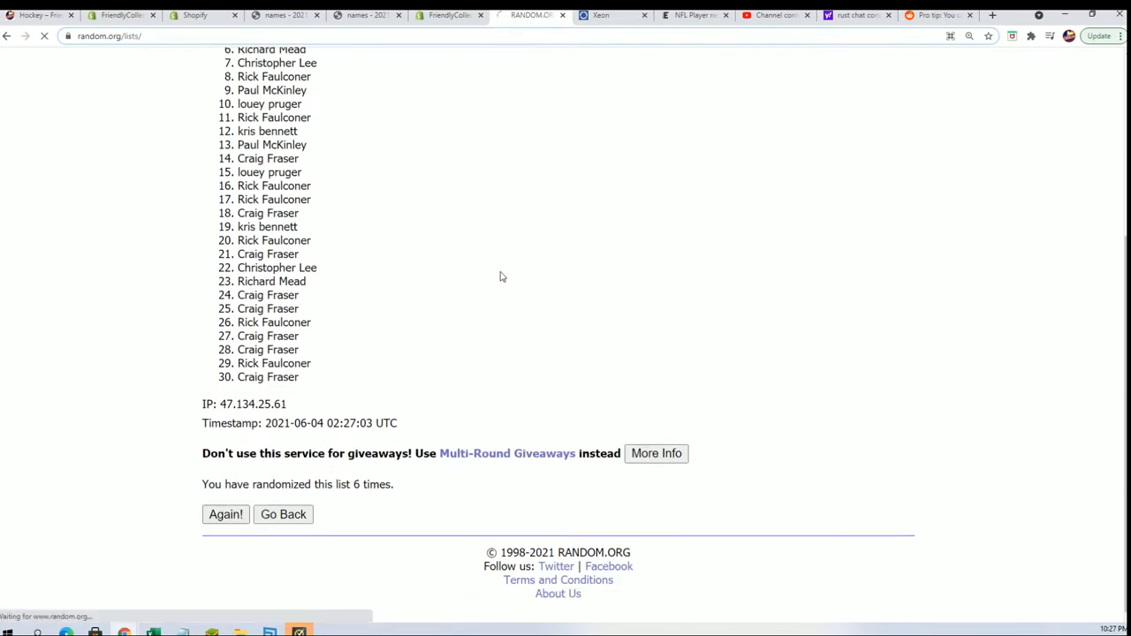
click(225, 514)
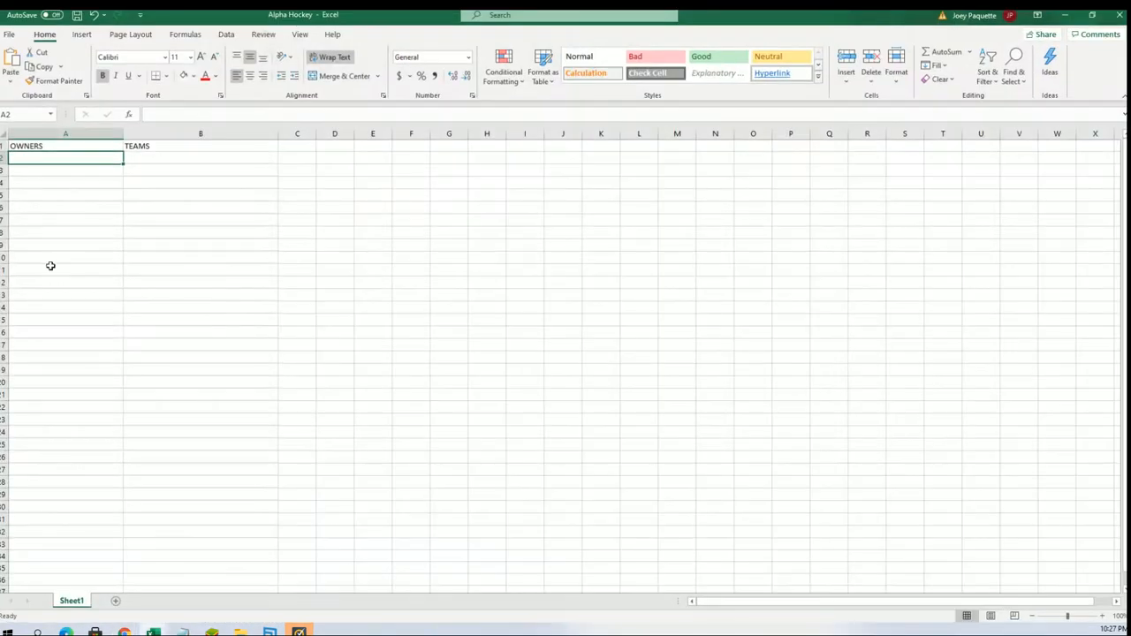
Paste the shuffled owner names into cell A2 as plain Text, then return to the browser.
right_click(65, 158)
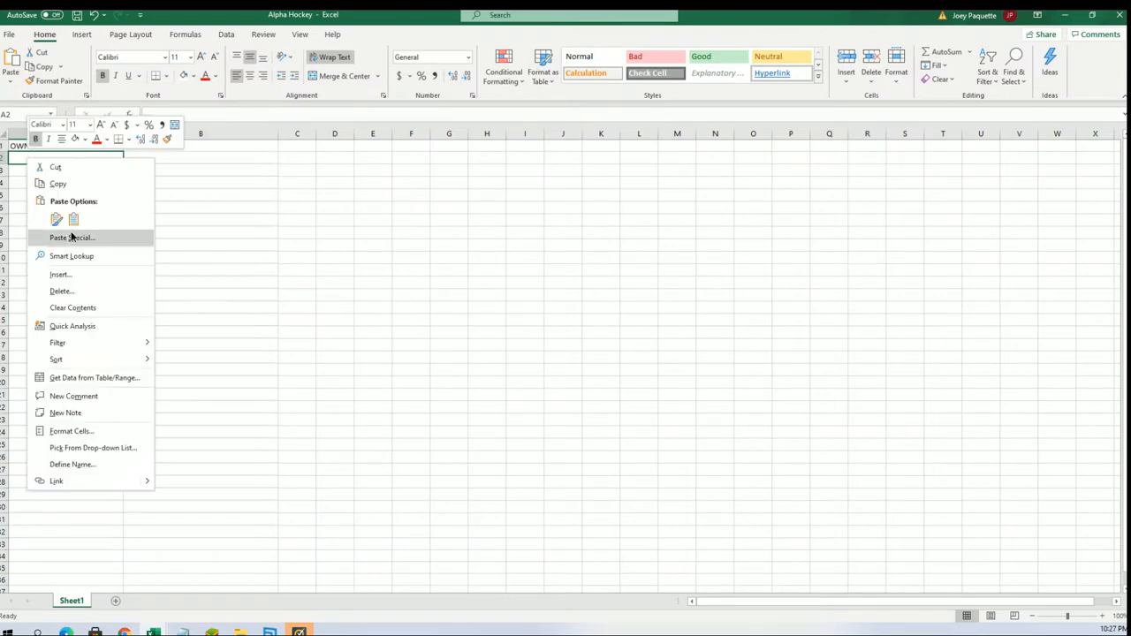
click(71, 237)
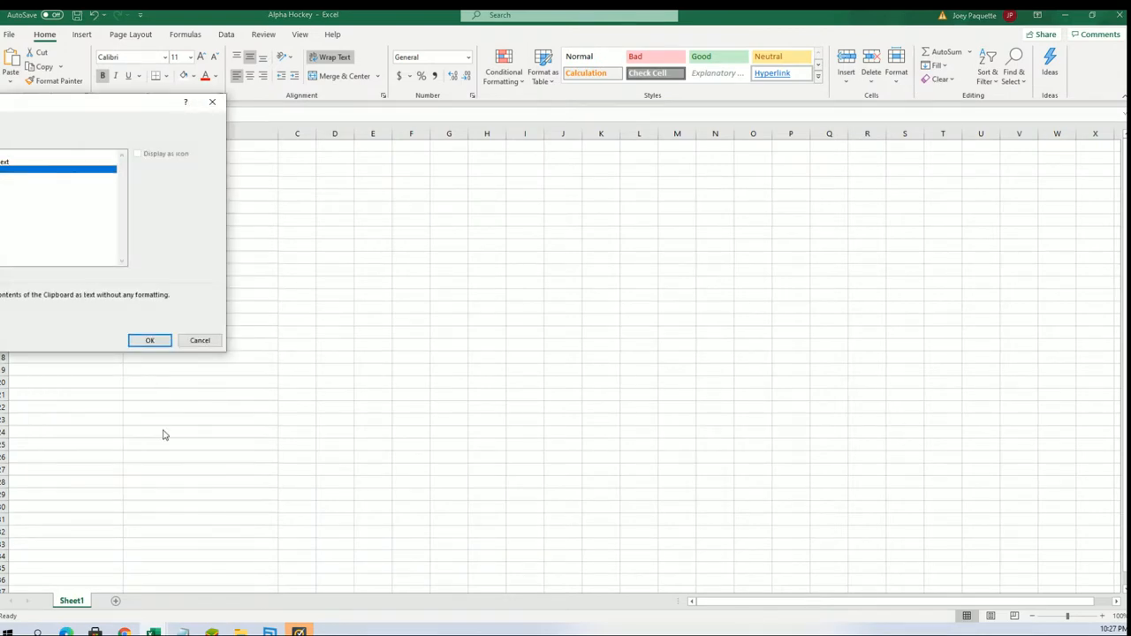
click(150, 341)
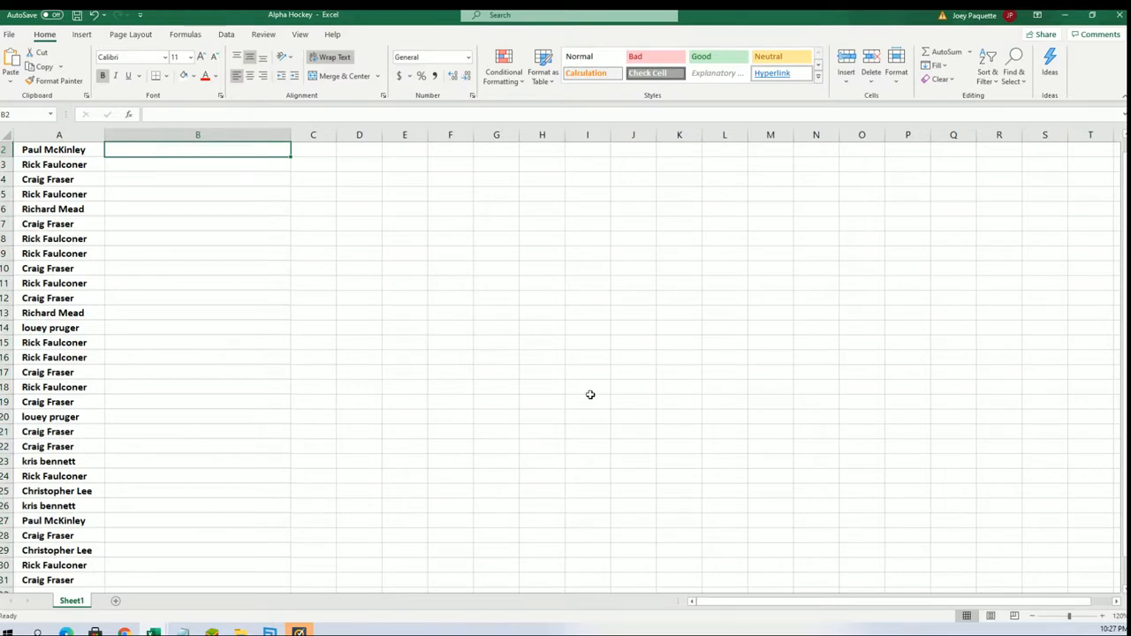
click(530, 15)
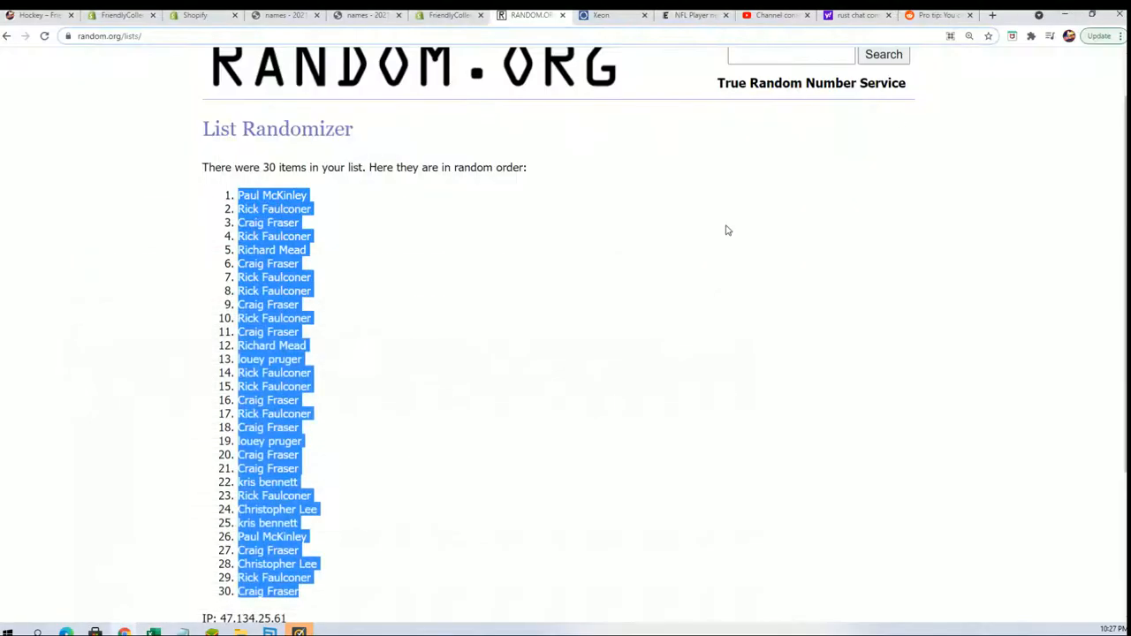
Open RANDOM.ORG's List Randomizer from the Lists & More menu.
click(415, 75)
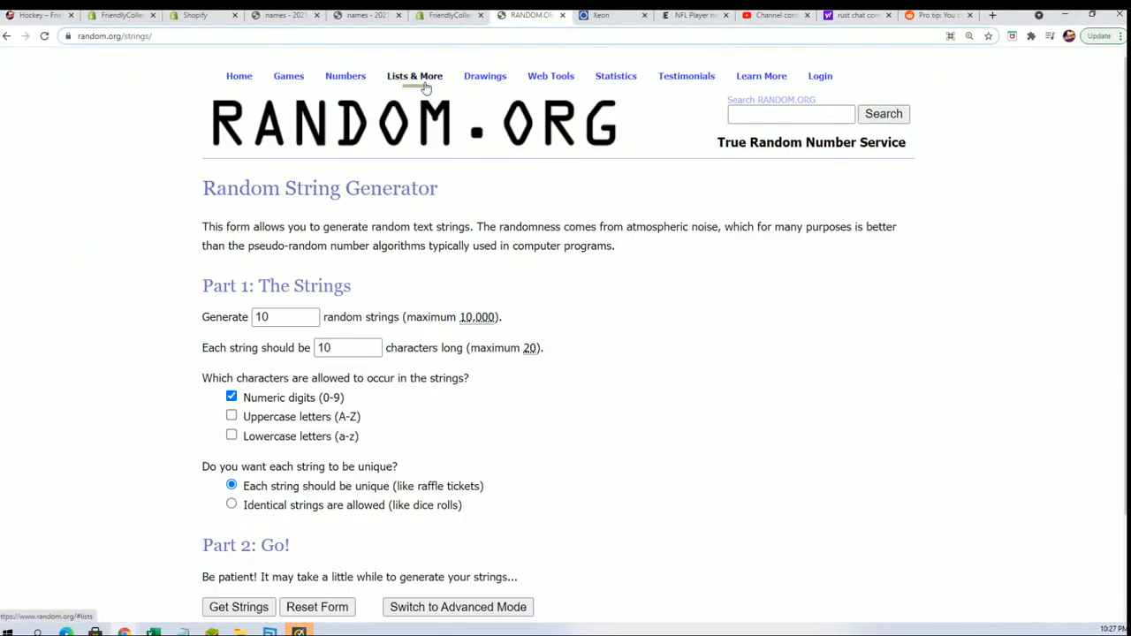
click(415, 76)
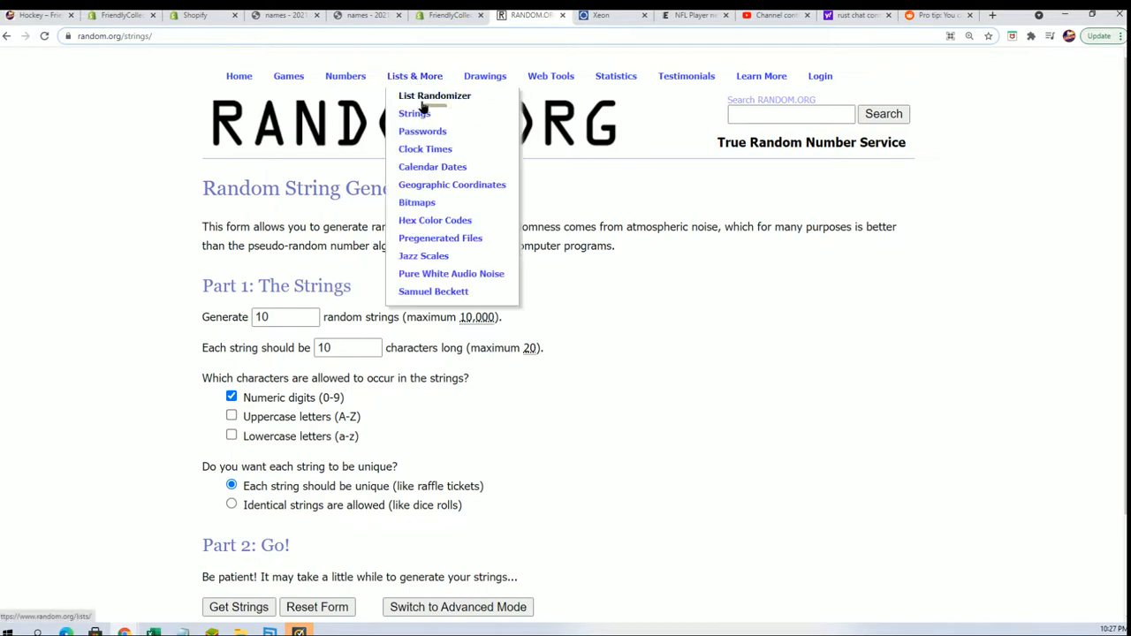
click(434, 96)
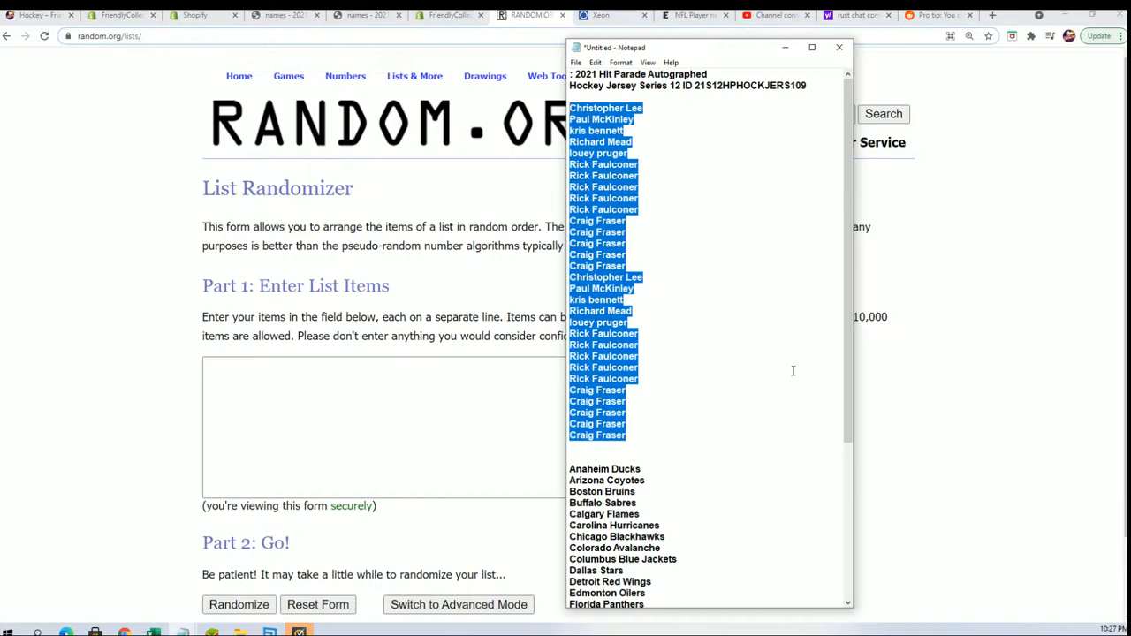
scroll(down, 3)
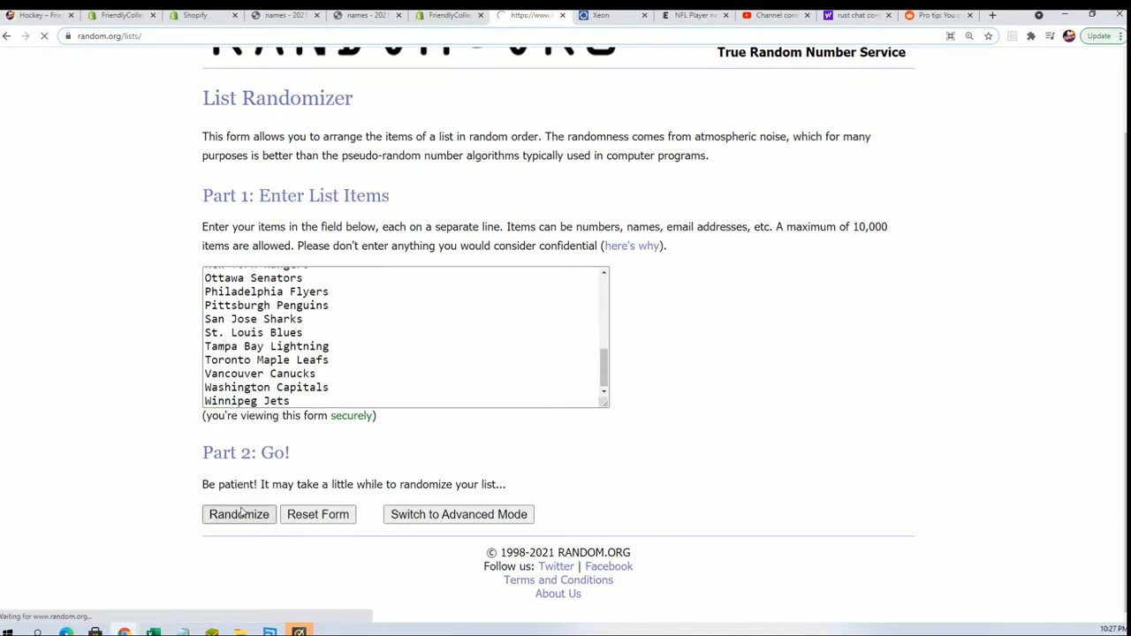
Randomize the 30 NHL team names and reshuffle them with Again! repeatedly.
click(239, 514)
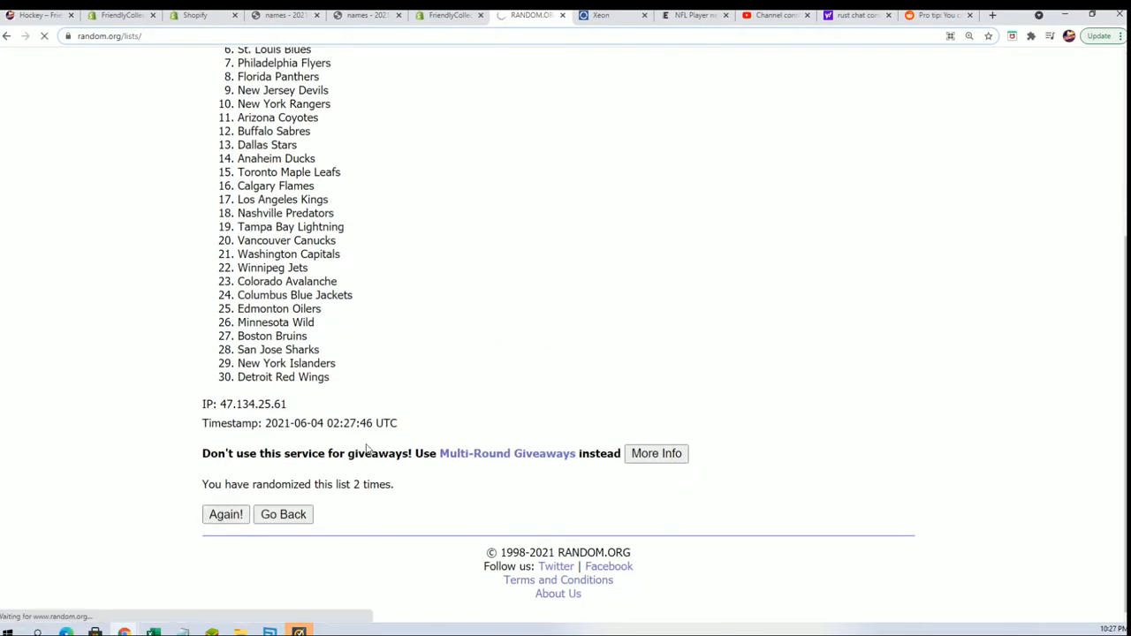
click(225, 515)
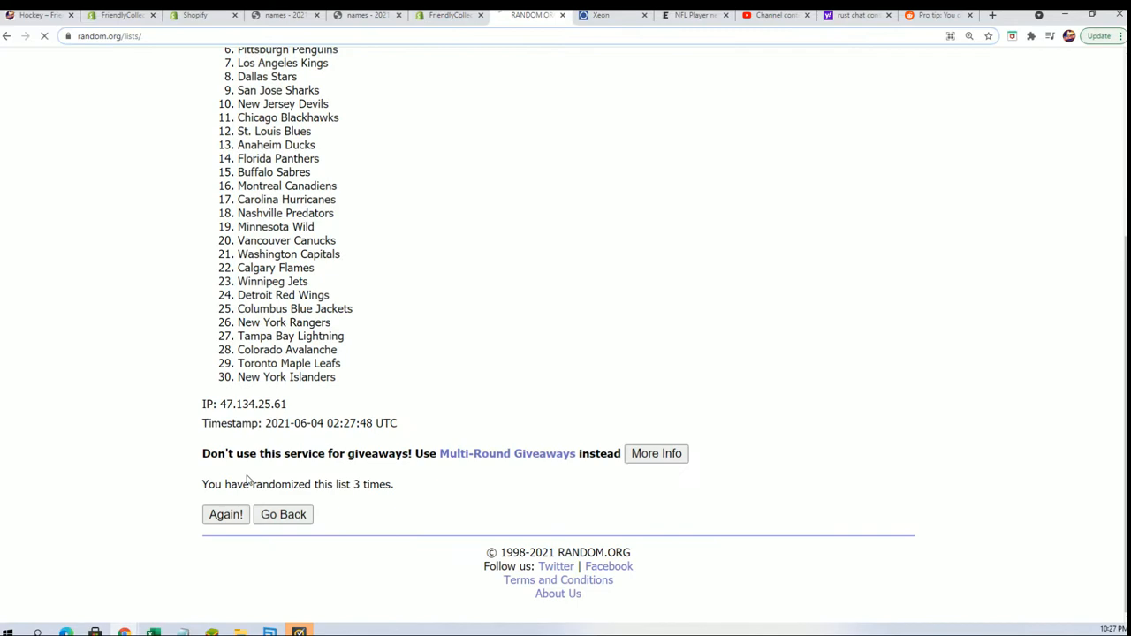
click(225, 514)
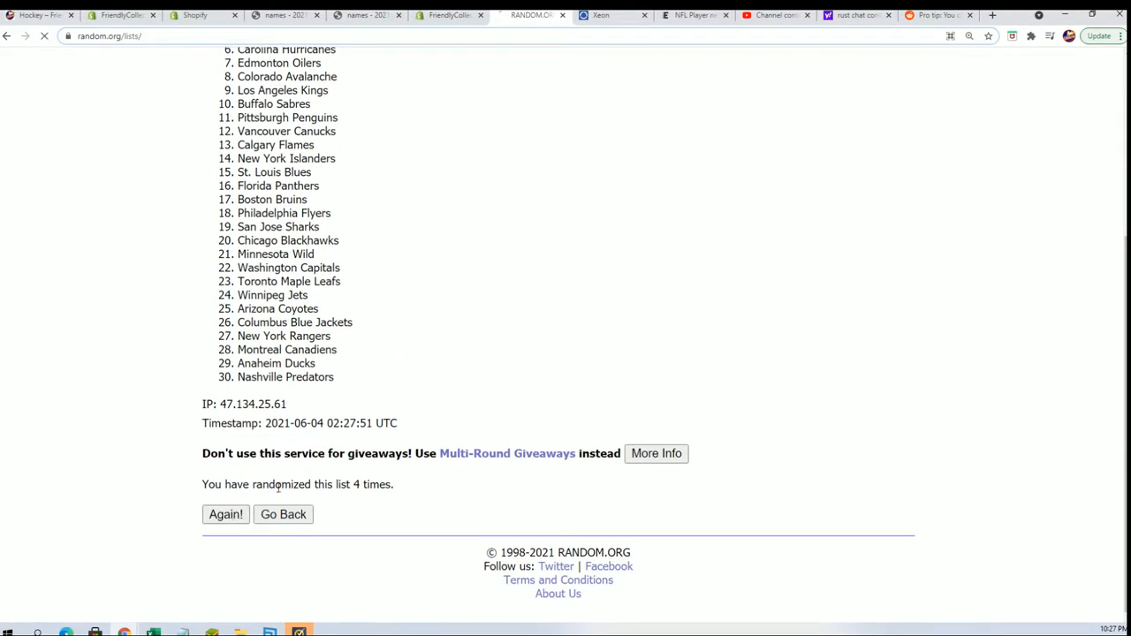
click(226, 514)
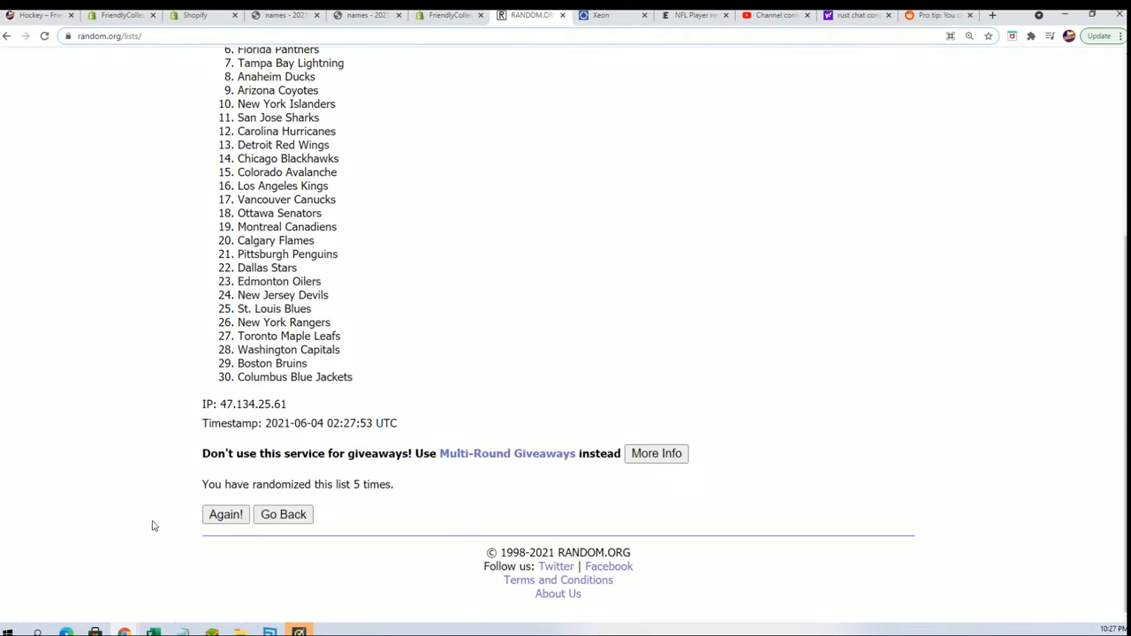
click(225, 514)
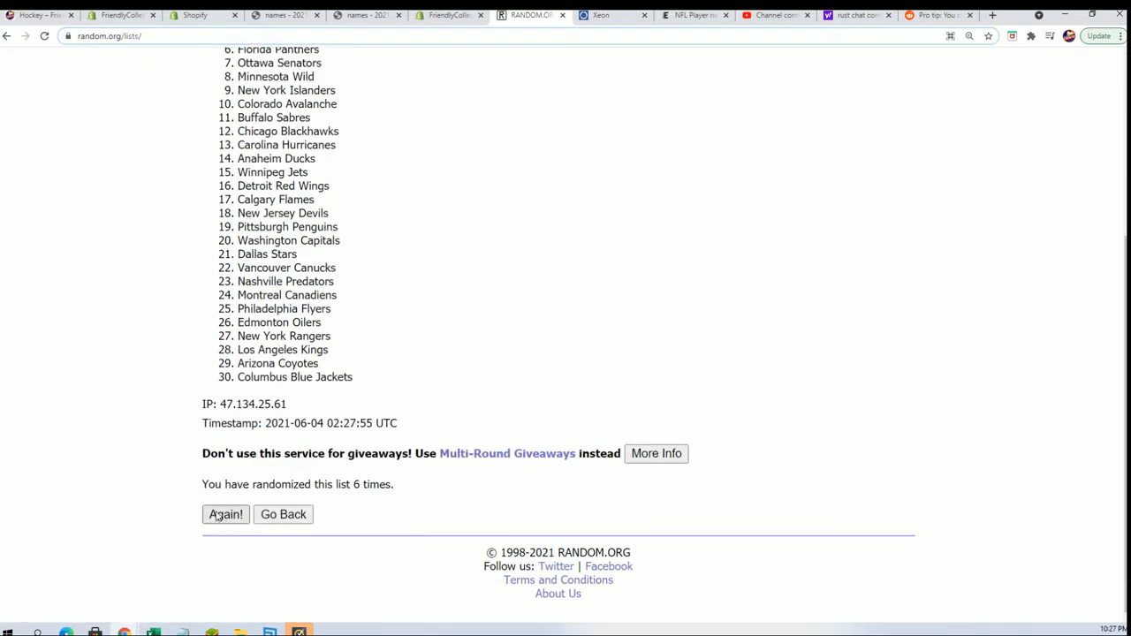
click(225, 514)
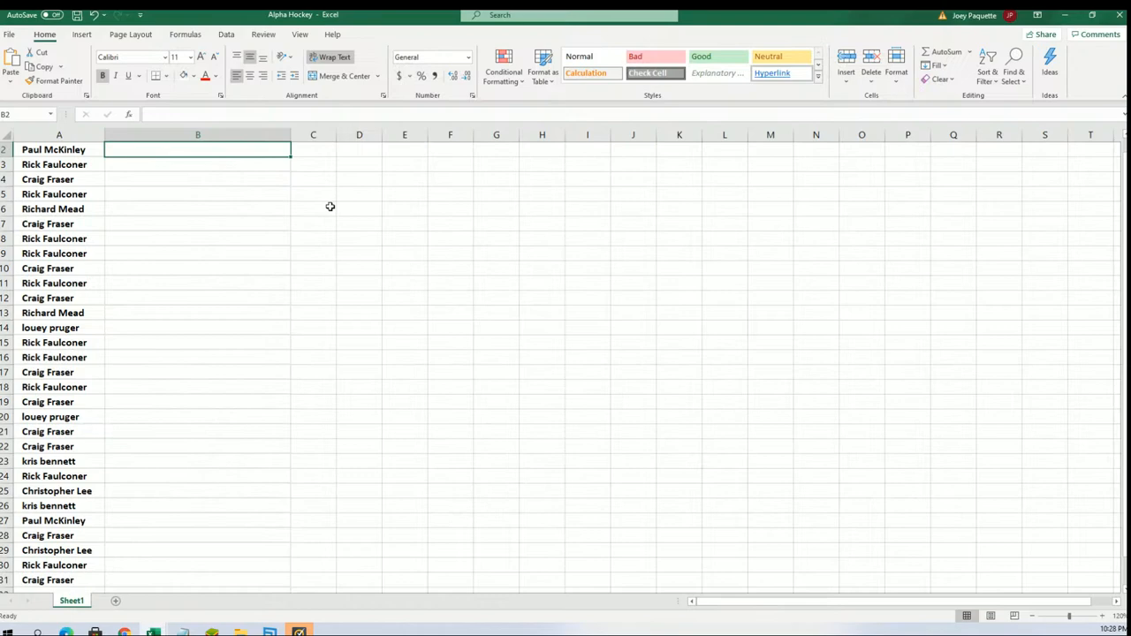
Paste the shuffled team names into cell B2 as plain Text and maximize Excel.
scroll(down, 3)
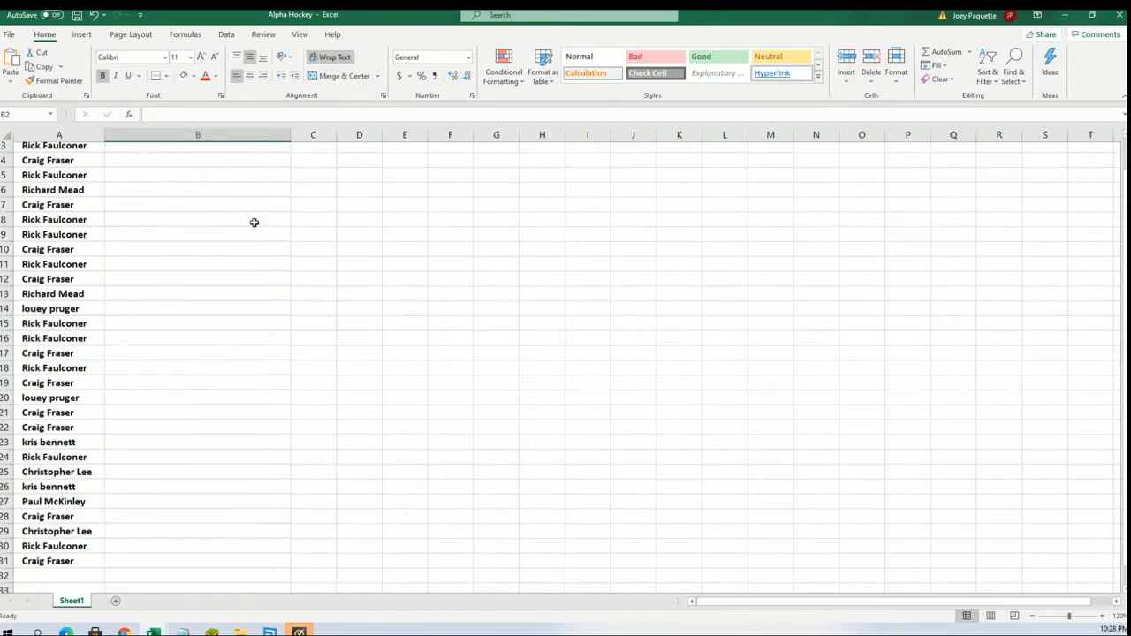
right_click(197, 149)
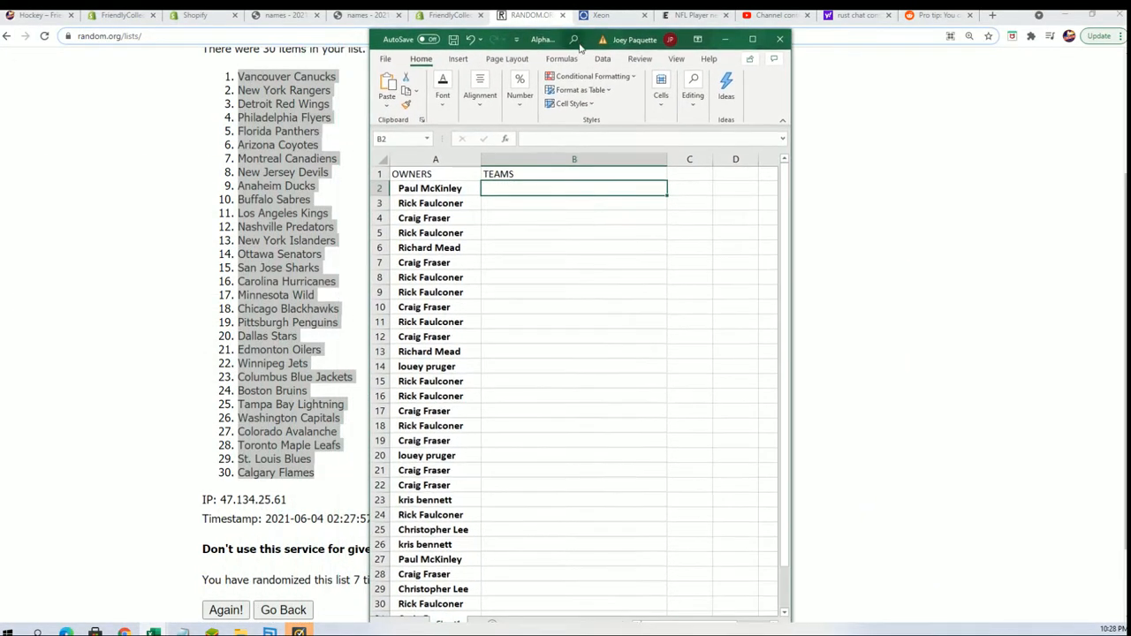
mouse_move(662, 334)
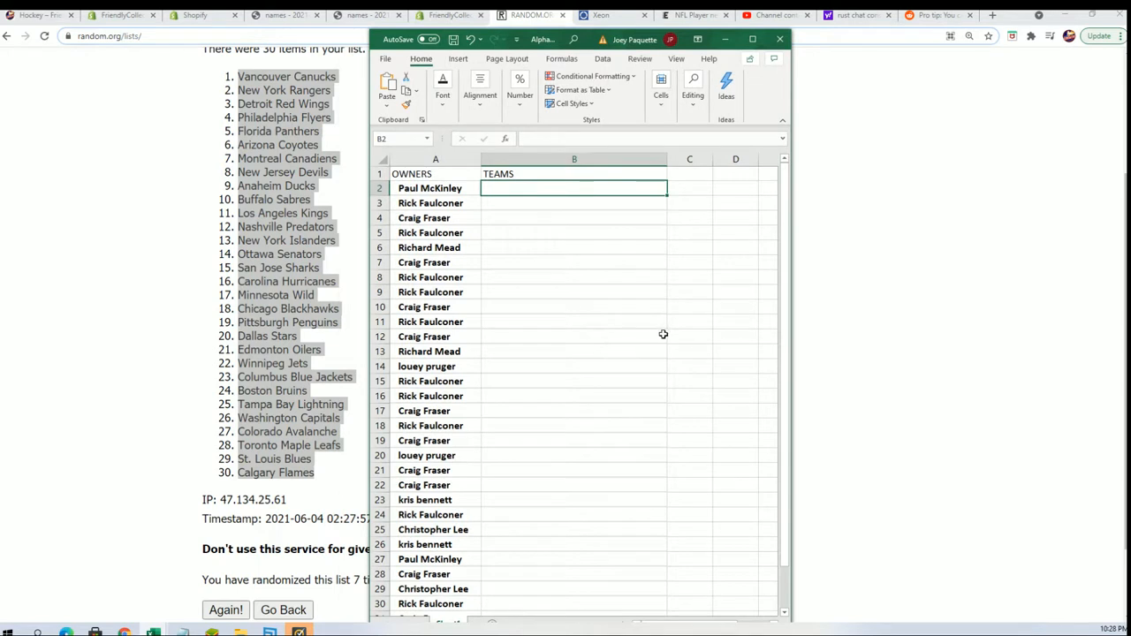
right_click(573, 188)
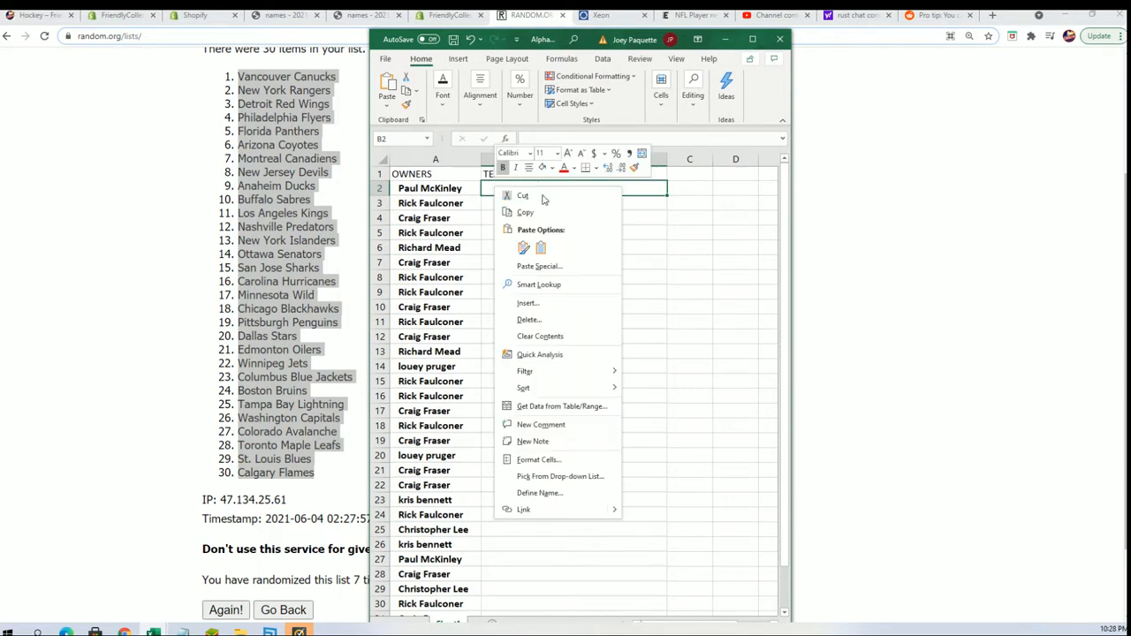
click(539, 266)
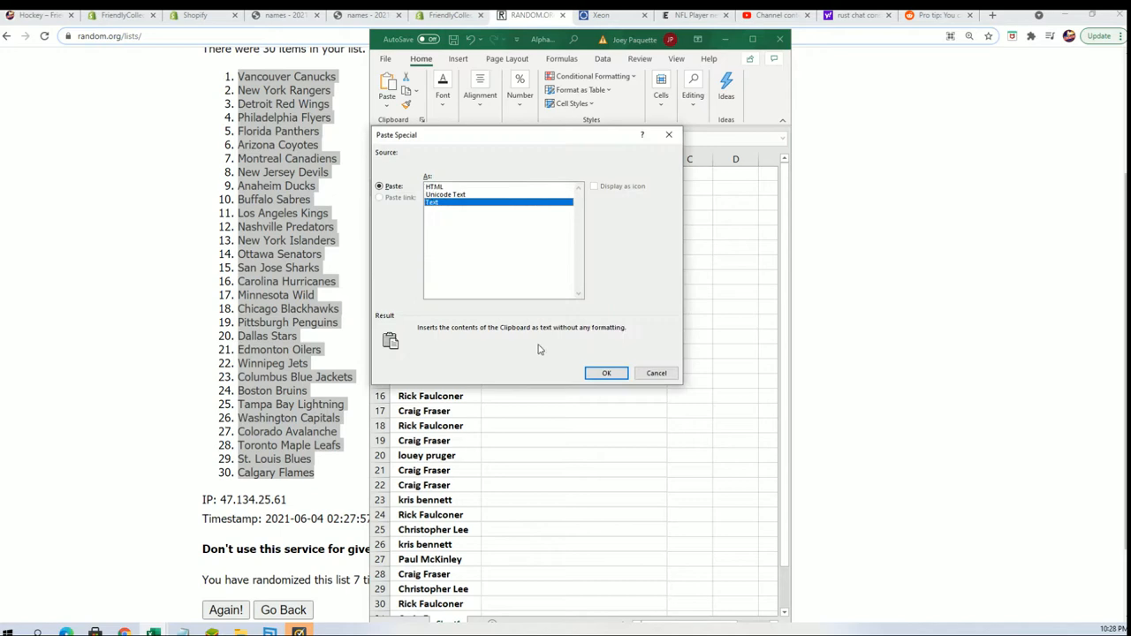
click(606, 372)
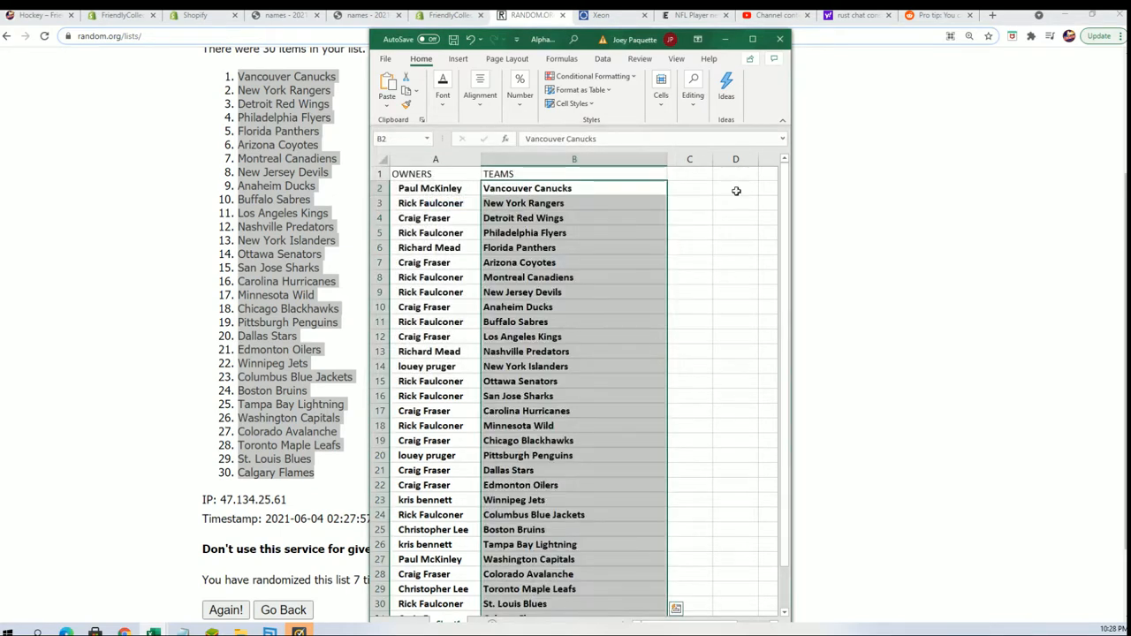
click(753, 39)
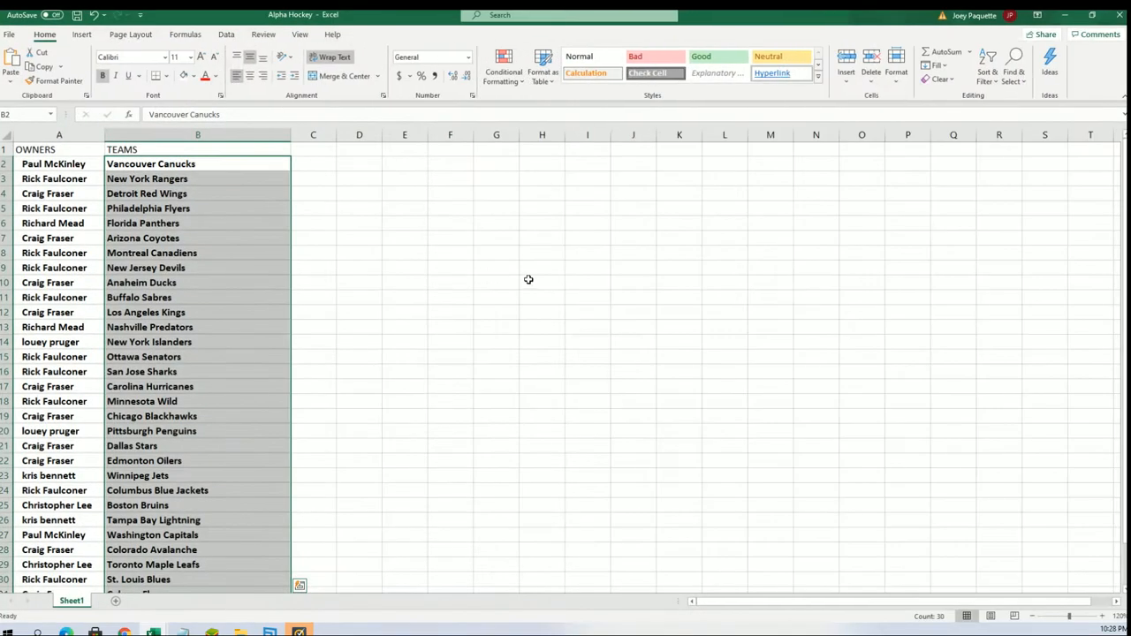
scroll(down, 3)
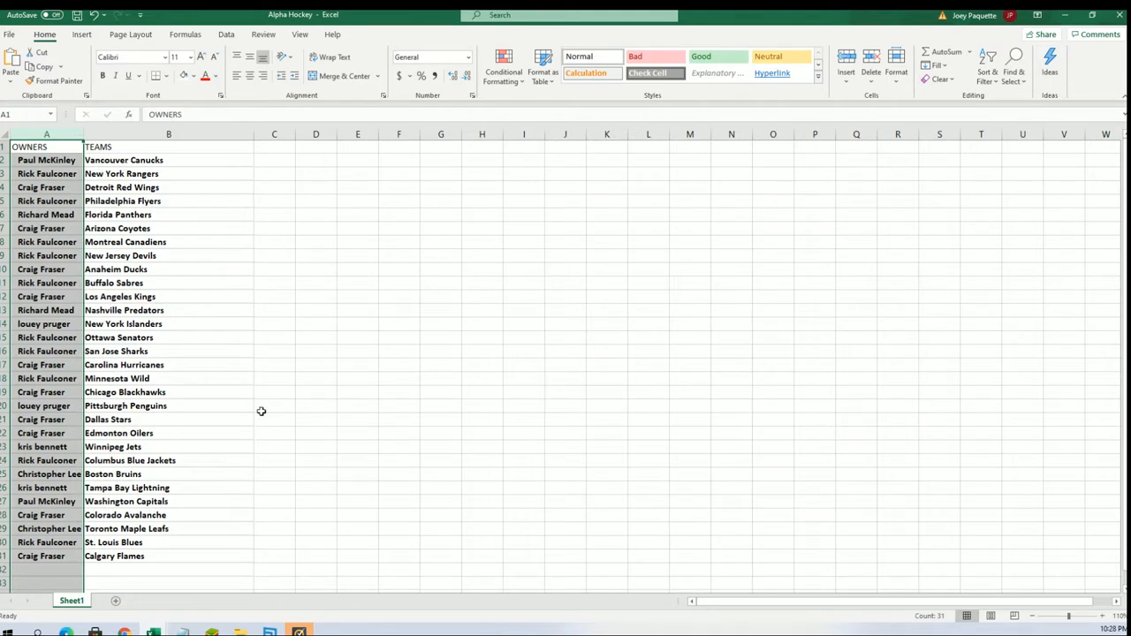
mouse_move(93, 246)
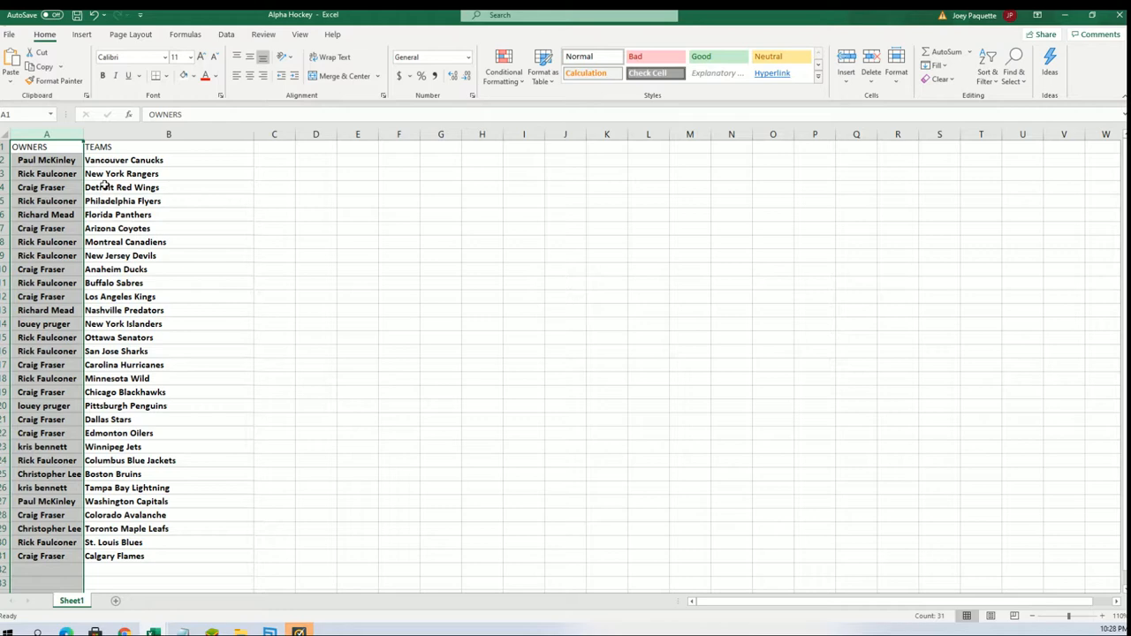
Widen column A and sort column B with 'Expand the selection' so owners stay paired.
click(41, 187)
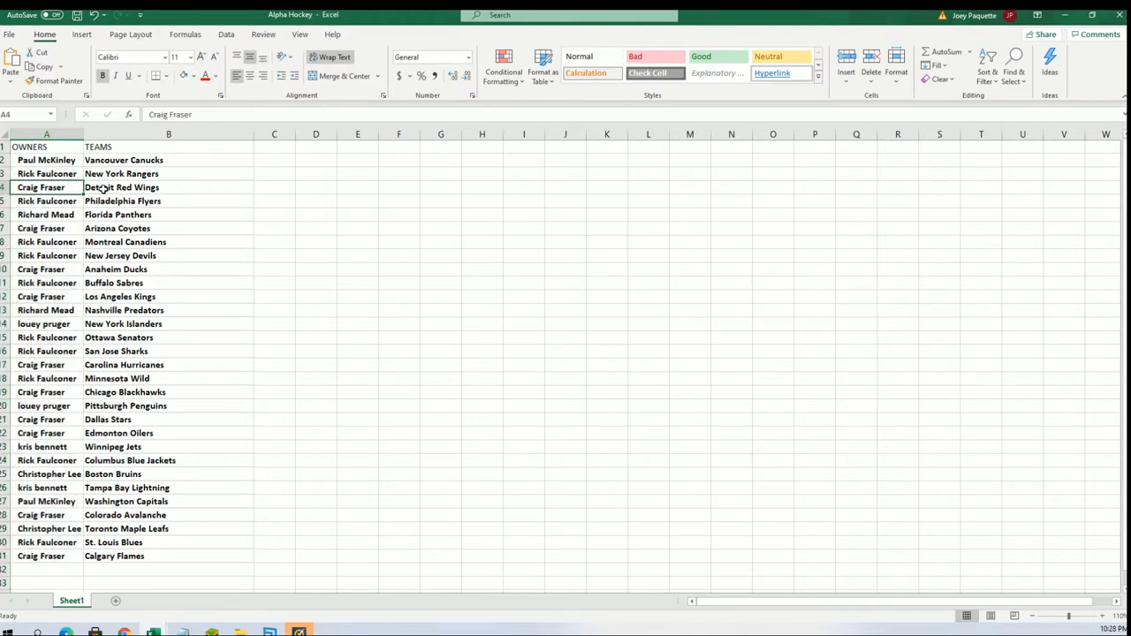
click(167, 188)
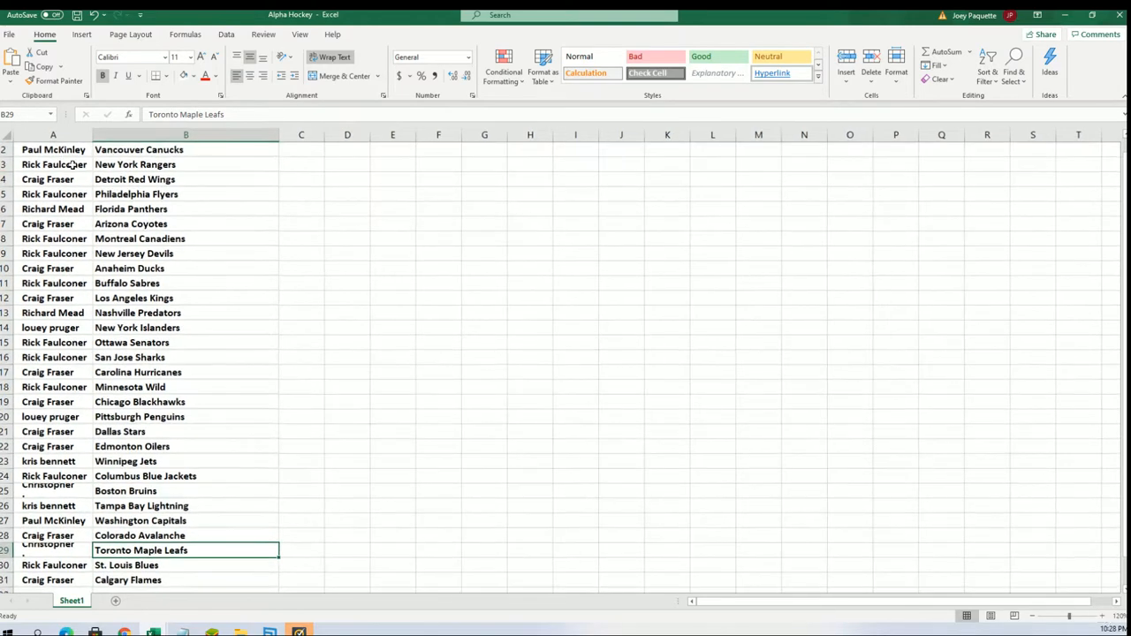
click(185, 134)
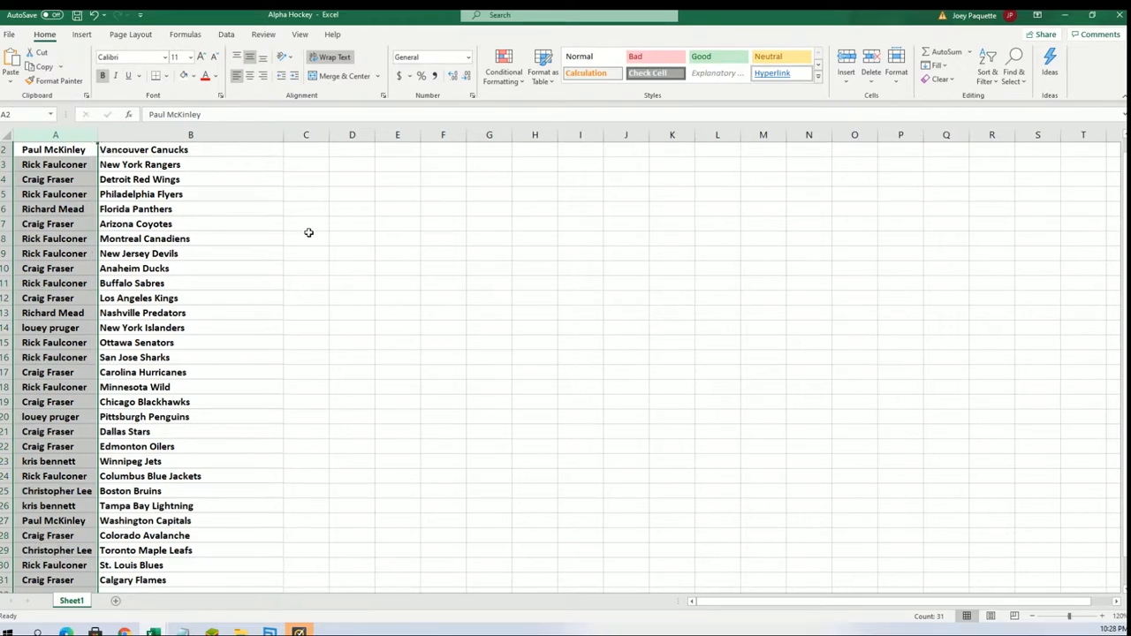
mouse_move(135, 150)
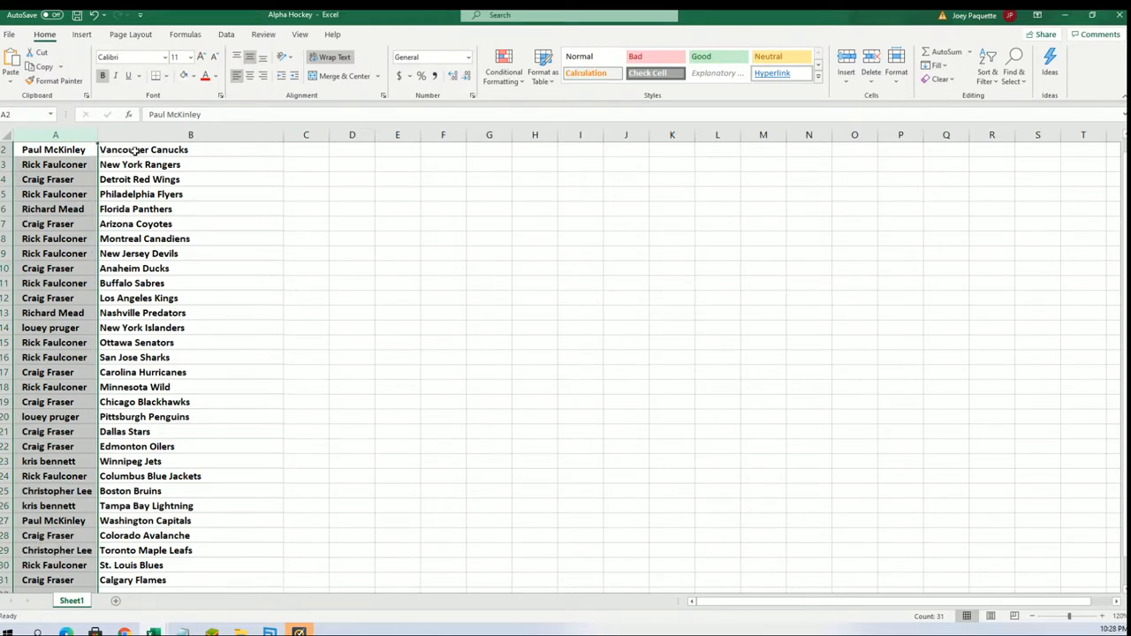
click(190, 150)
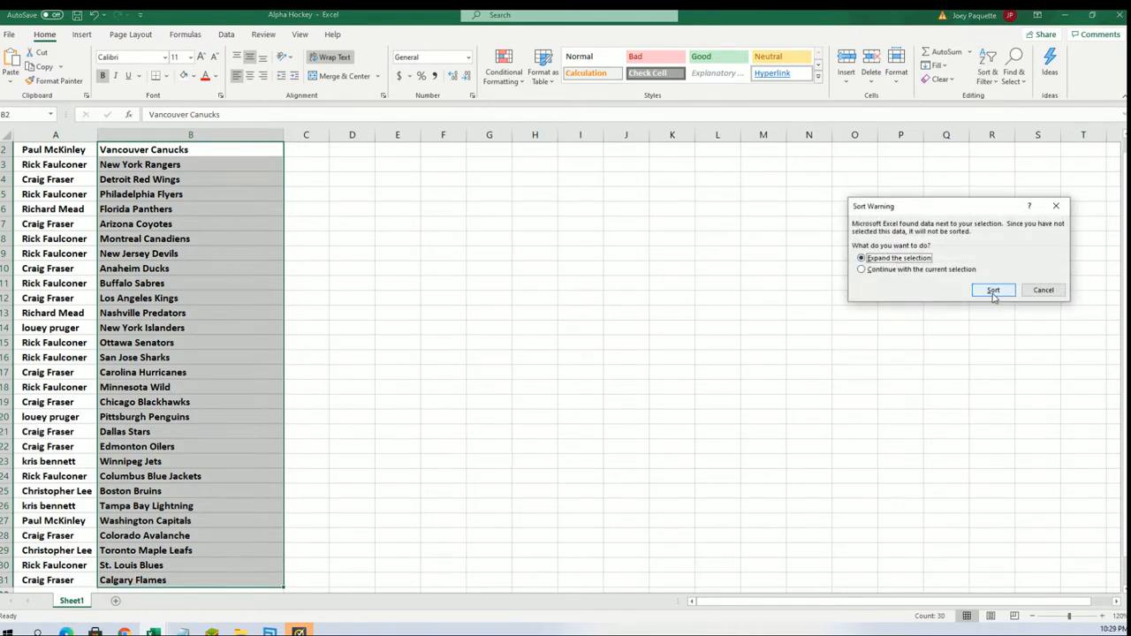
click(993, 290)
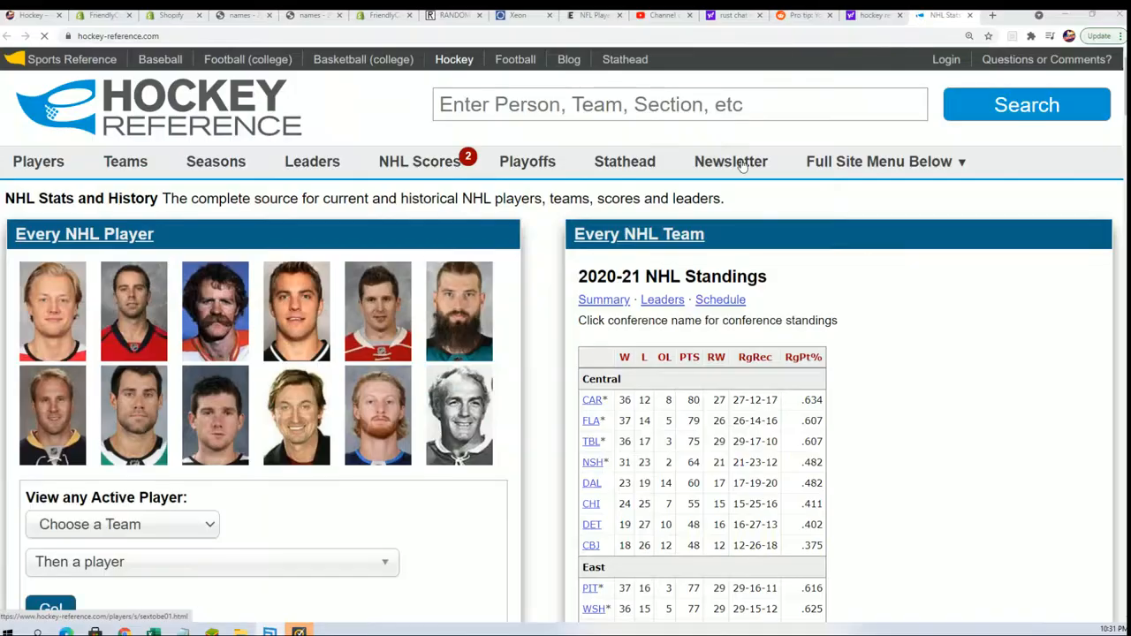
Search Hockey Reference for 'Schneider' and open Buzz Schneider's player page.
text(Scott Stevens)
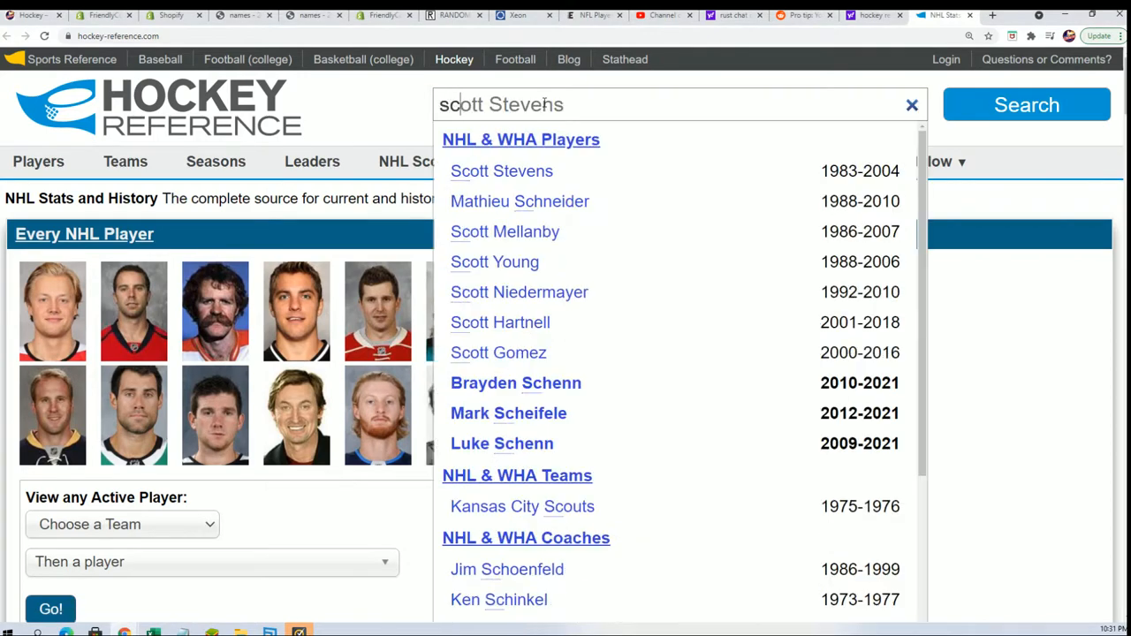
text(sch)
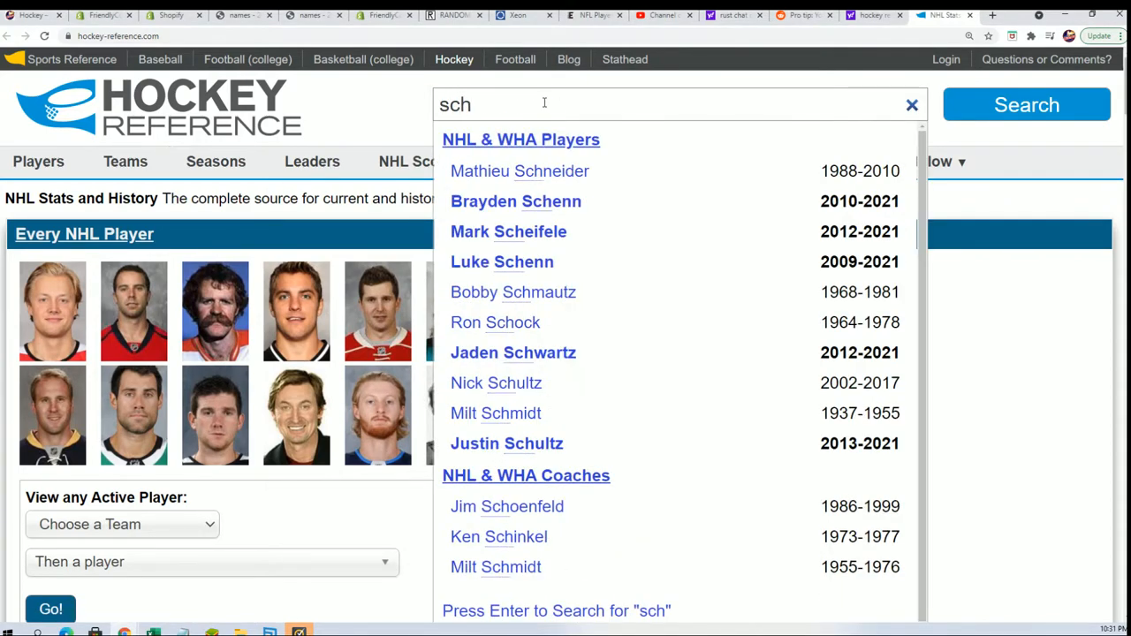
mouse_move(557, 130)
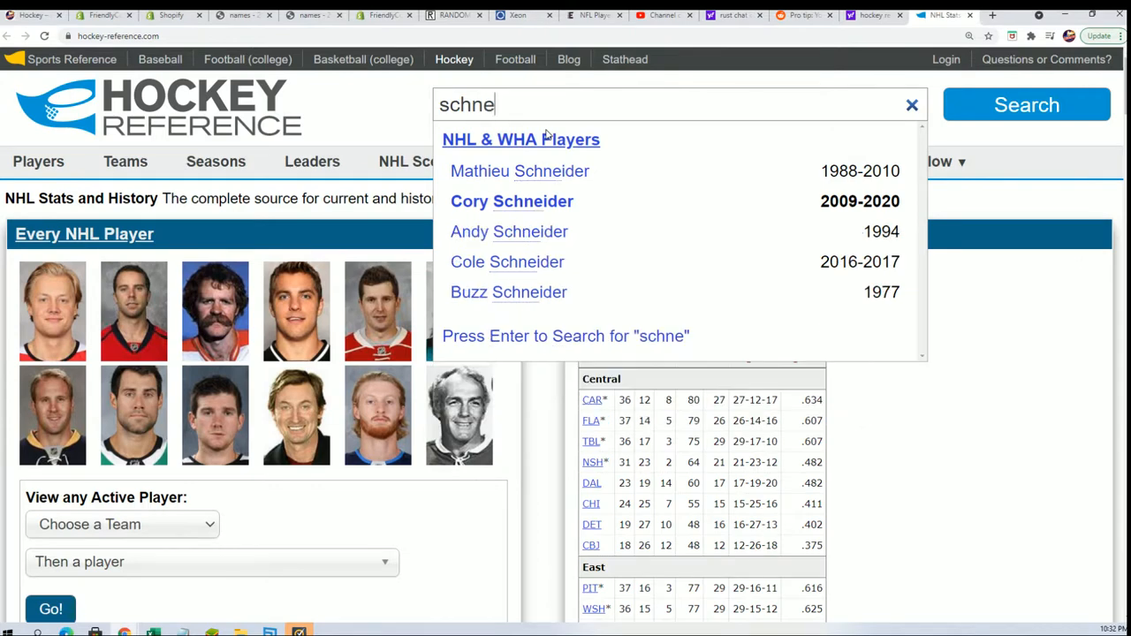
text(ider)
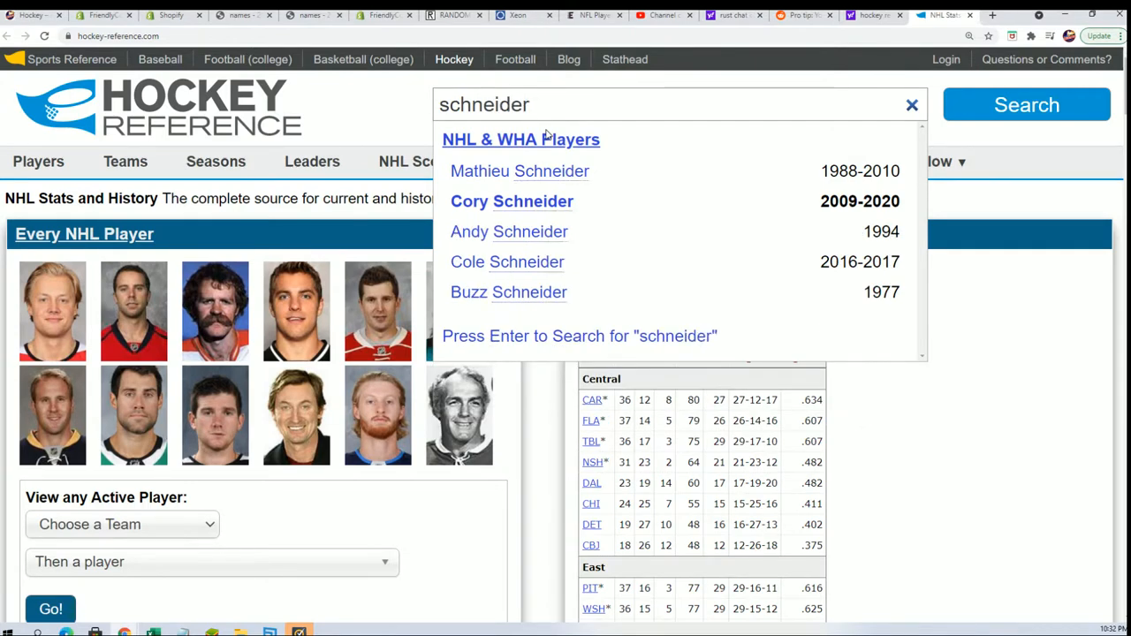
mouse_move(570, 292)
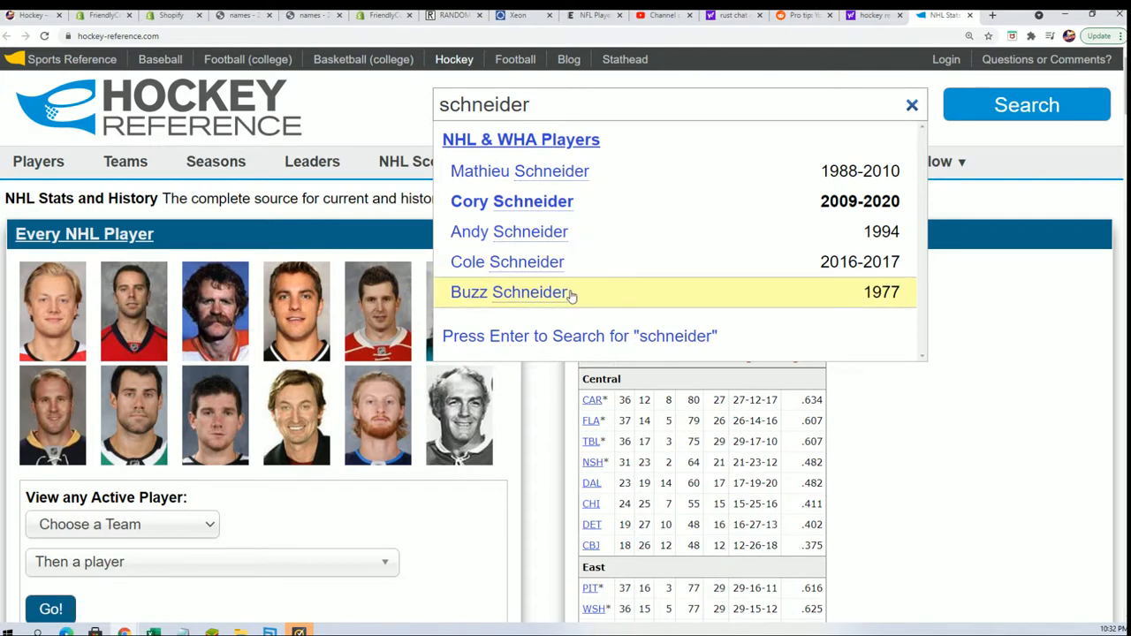
click(512, 292)
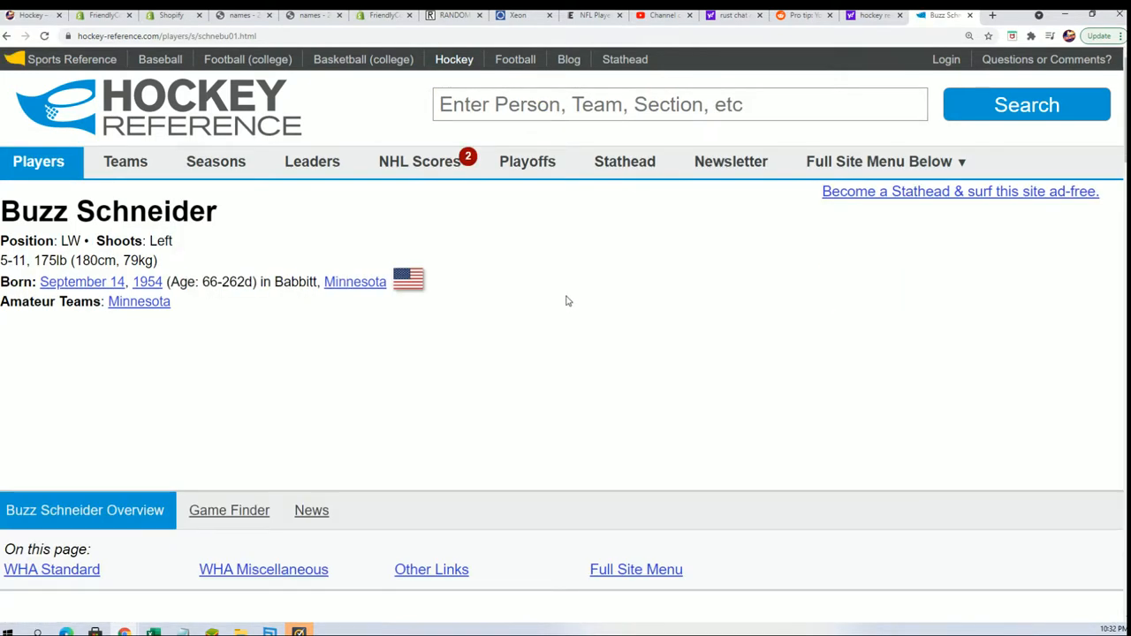
Scroll to Buzz Schneider's WHA season line and open the BRB team link.
scroll(down, 3)
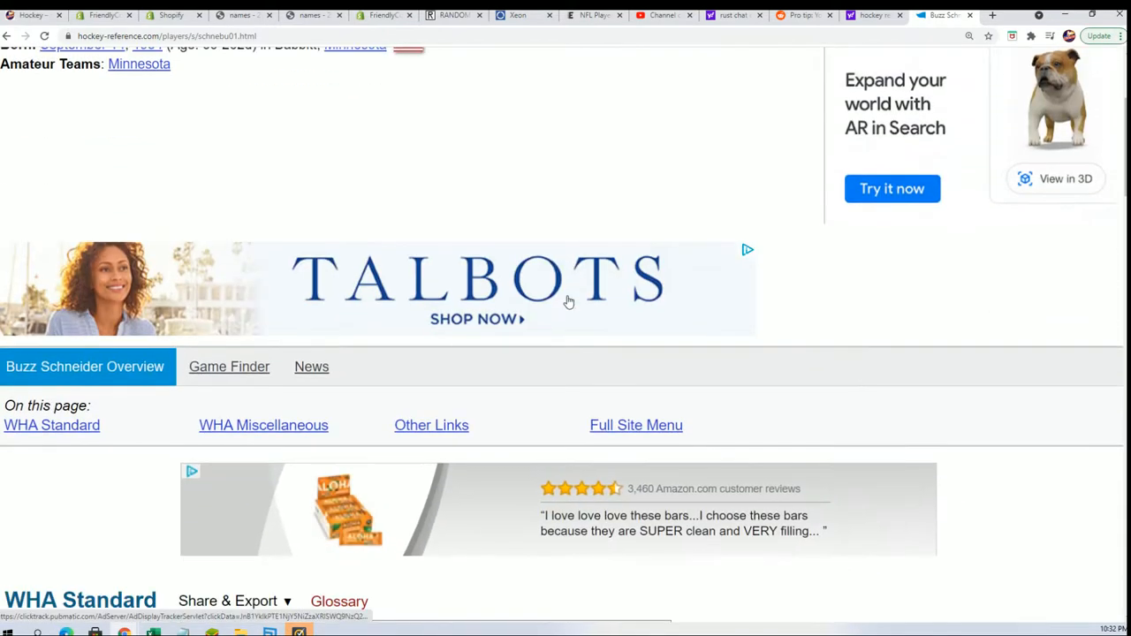
scroll(down, 3)
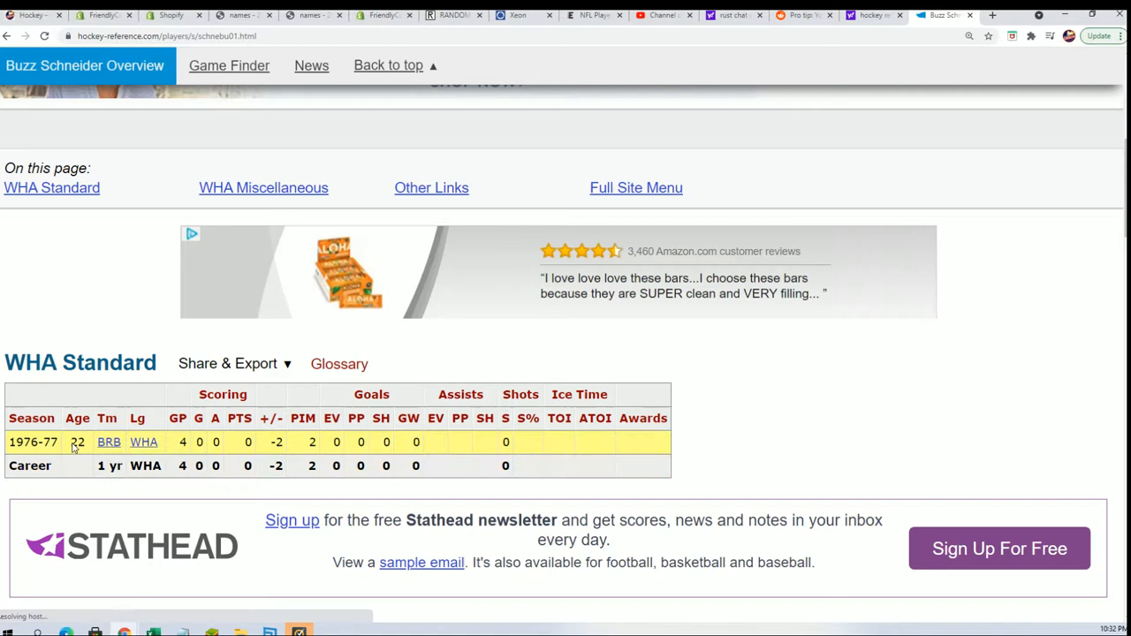
click(109, 442)
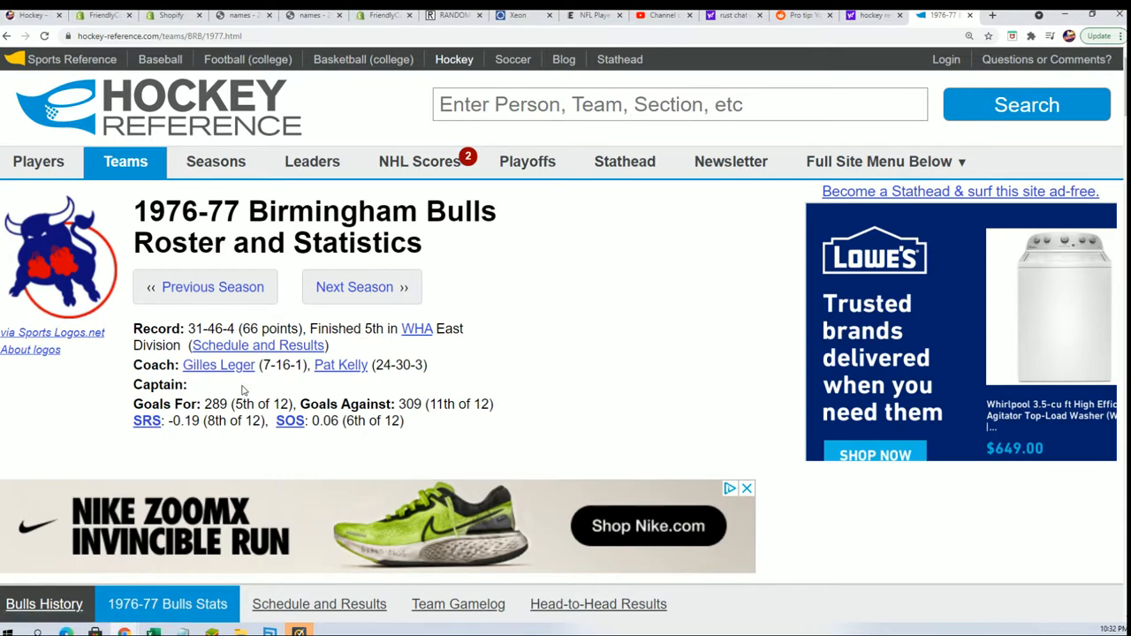
mouse_move(169, 200)
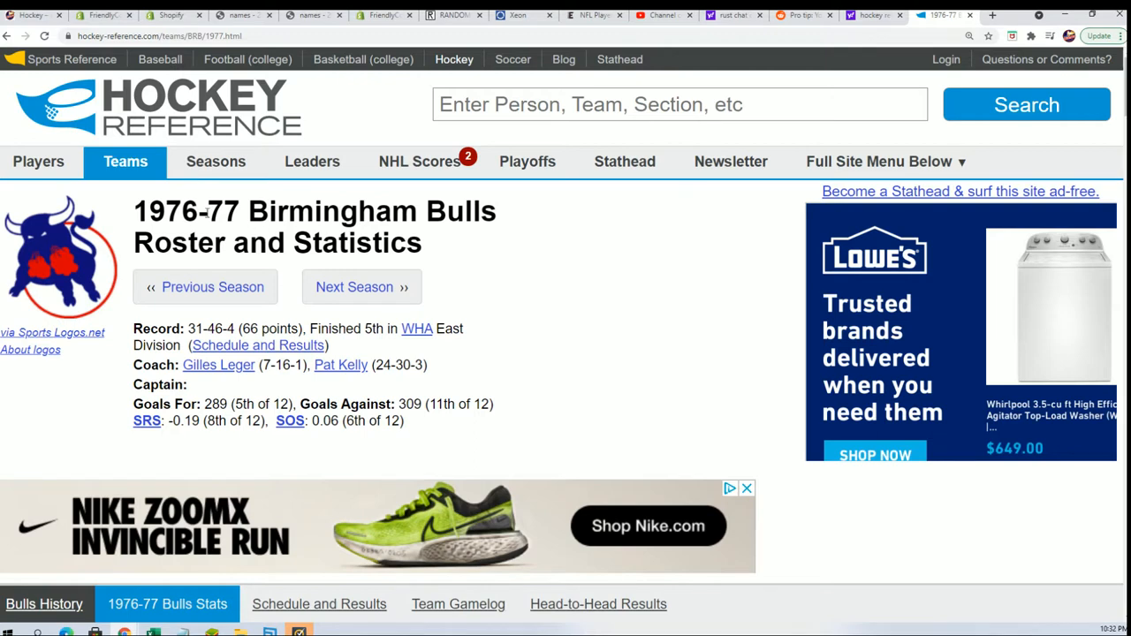
click(528, 160)
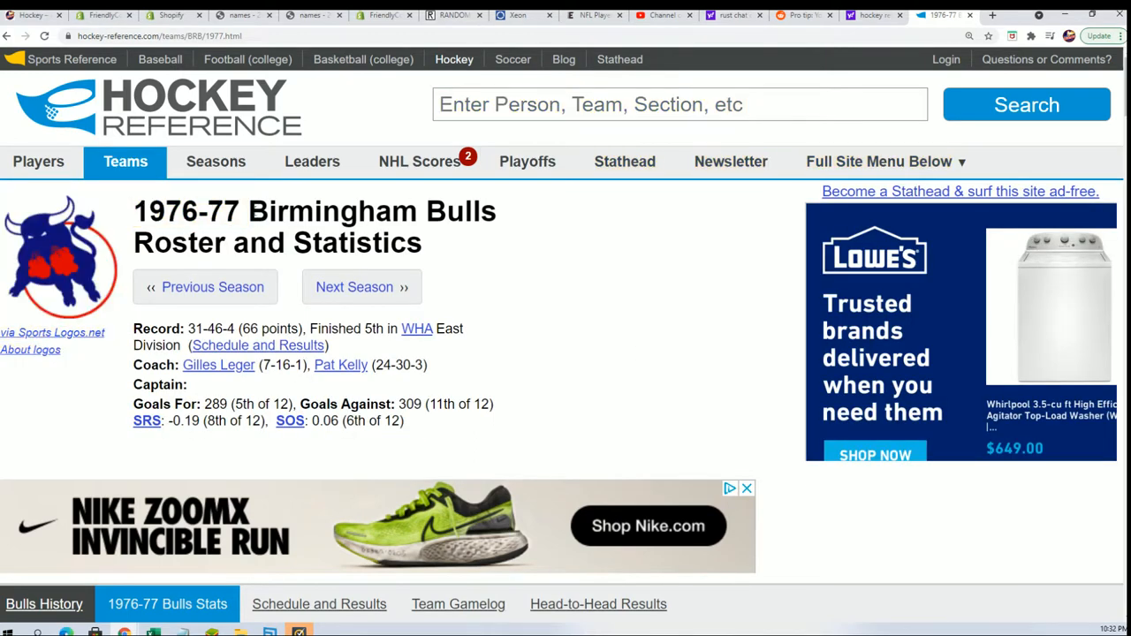
right_click(371, 212)
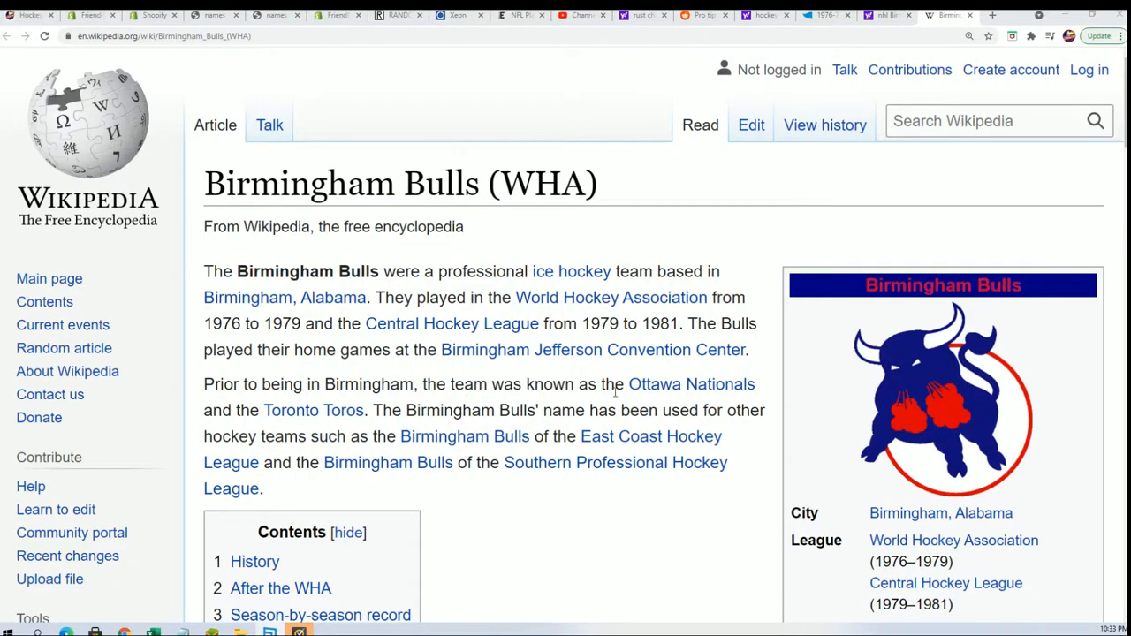
mouse_move(411, 419)
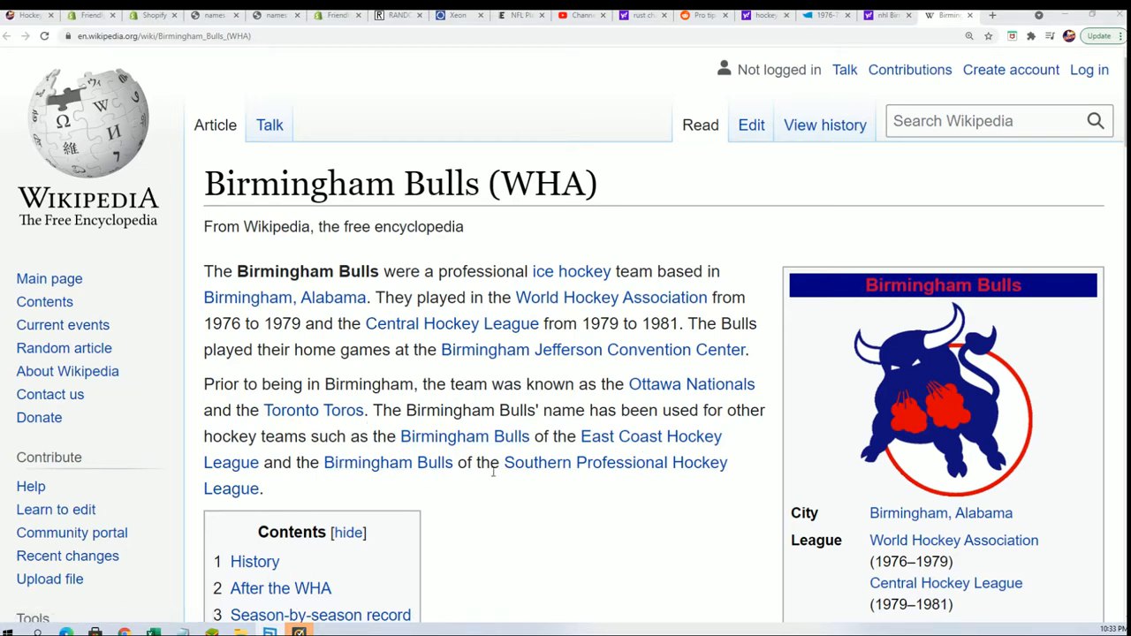
Read the Birmingham Bulls (WHA) Wikipedia article, then switch back to Hockey Reference.
scroll(down, 3)
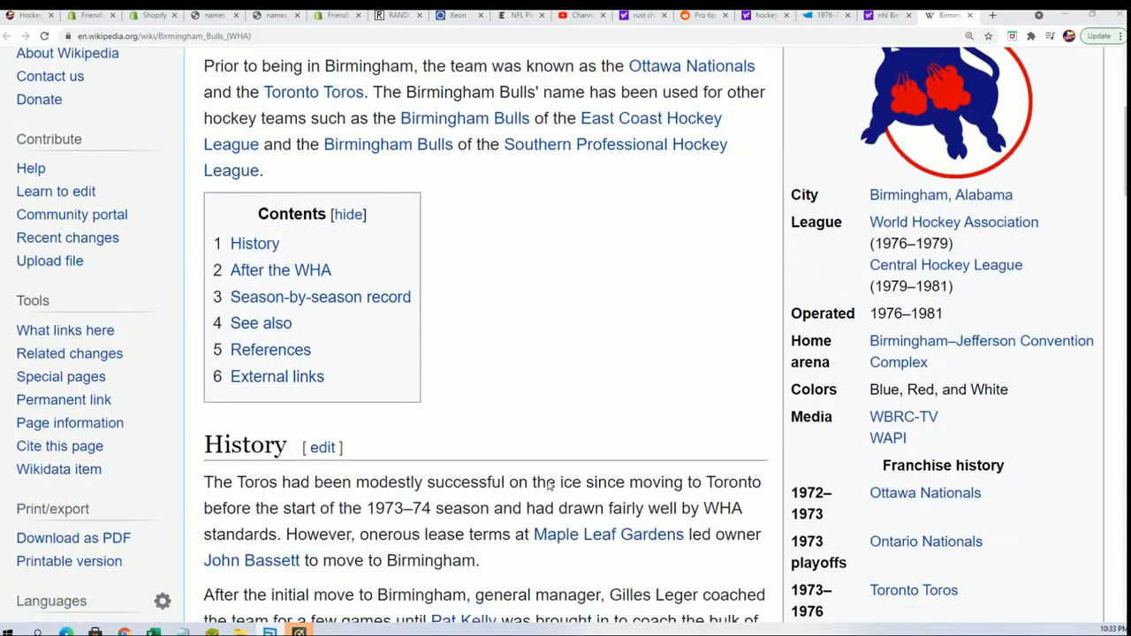
scroll(down, 3)
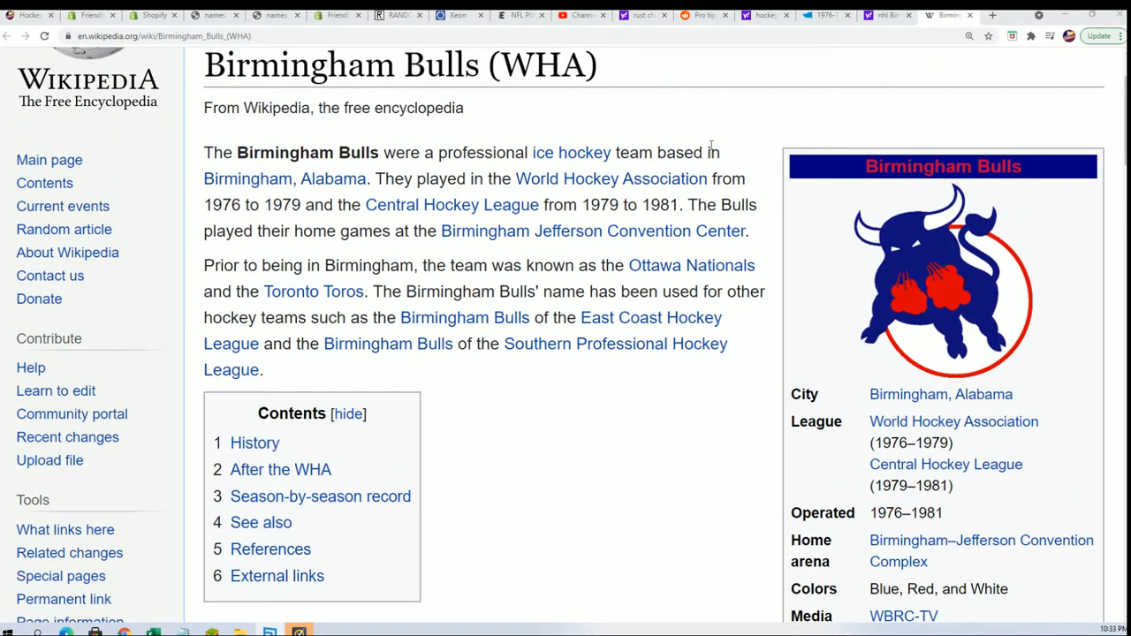
mouse_move(464, 317)
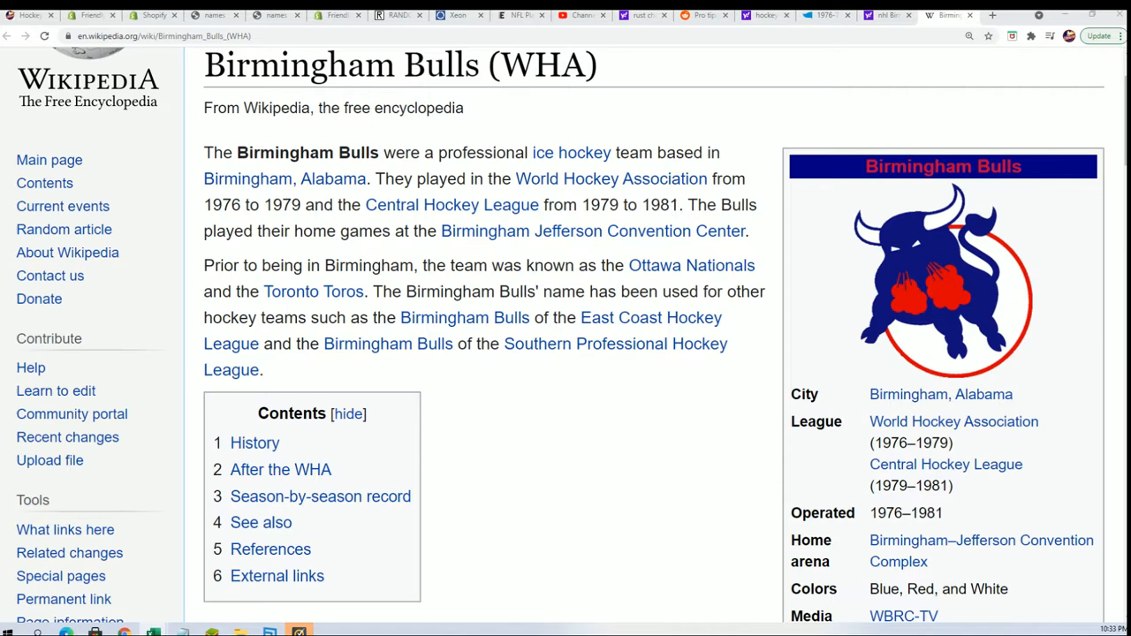
mouse_move(805, 306)
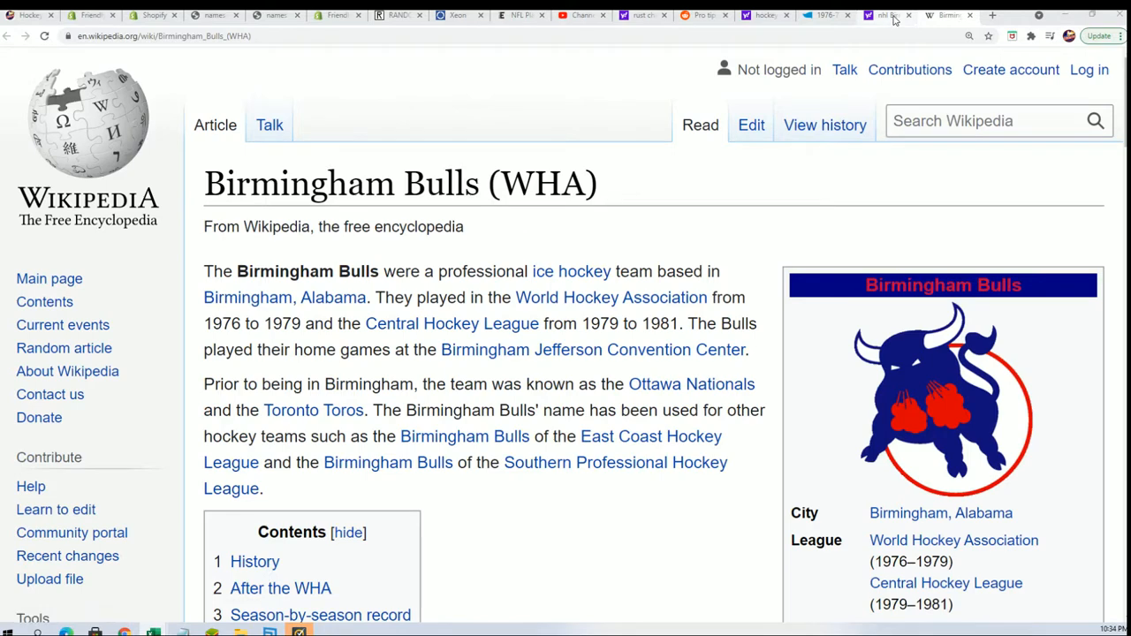
click(826, 15)
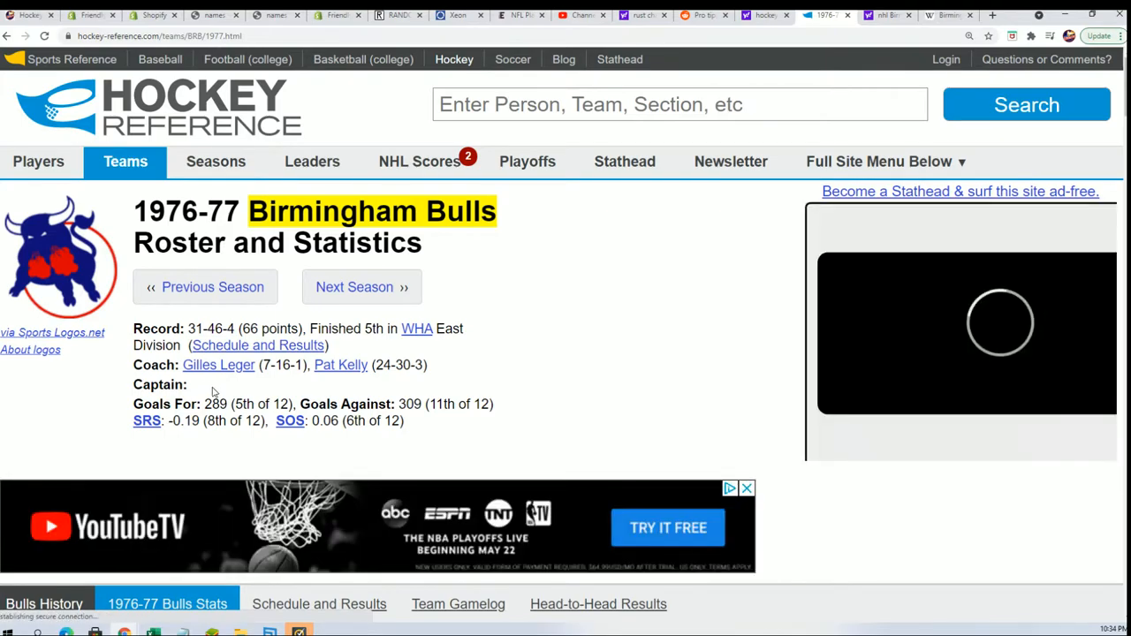
Scroll through Buzz Schneider's player page to confirm his single WHA season and no NHL team.
scroll(down, 3)
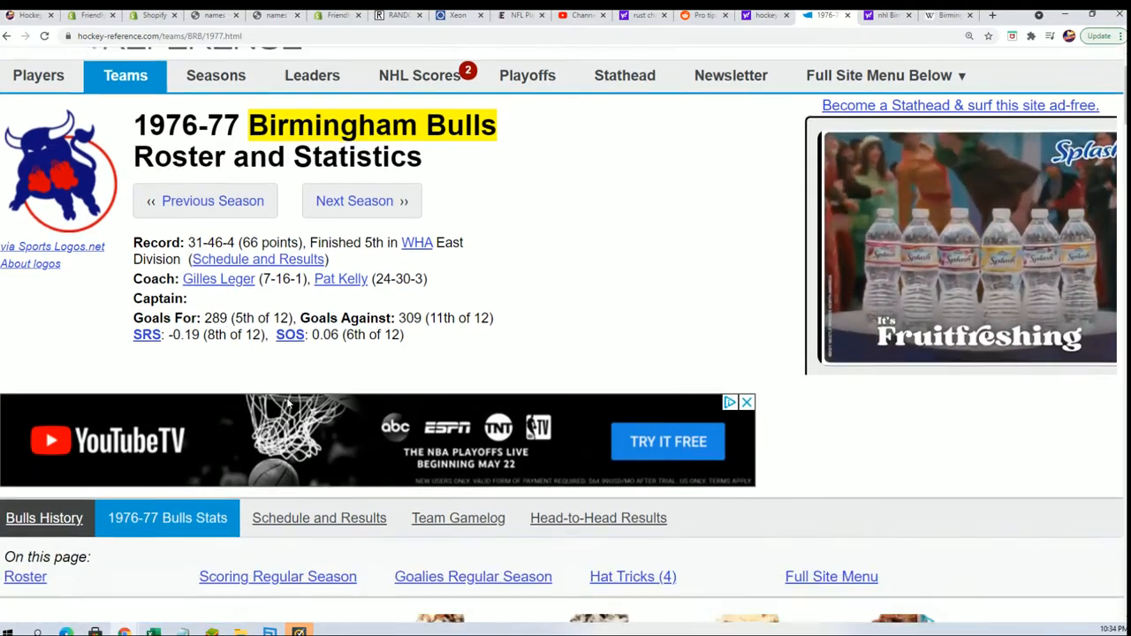
scroll(down, 3)
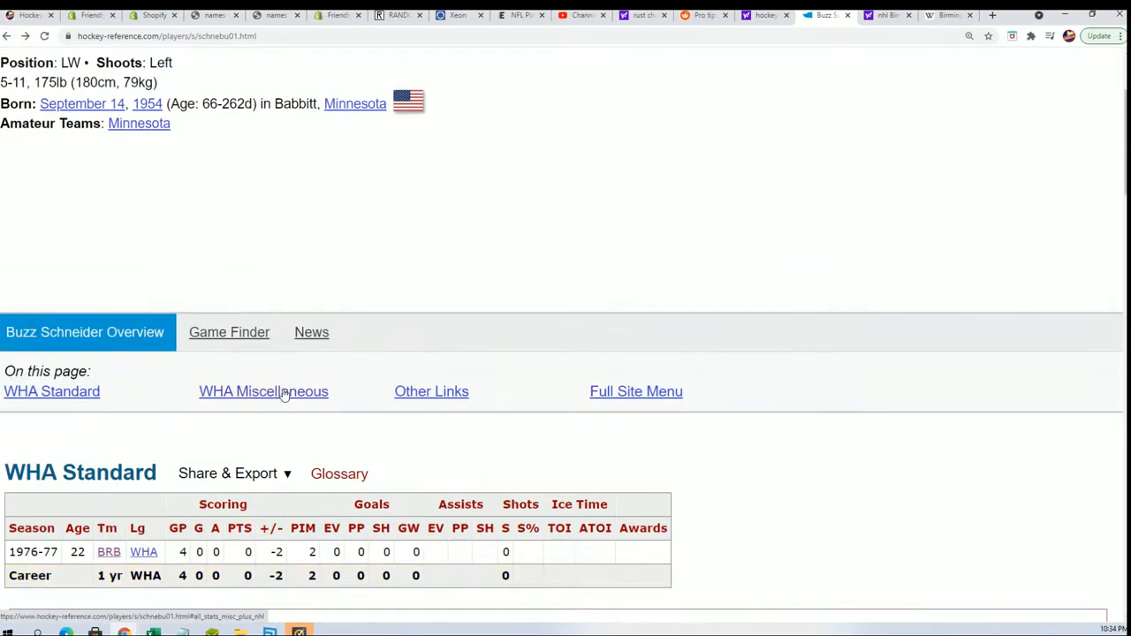
scroll(up, 3)
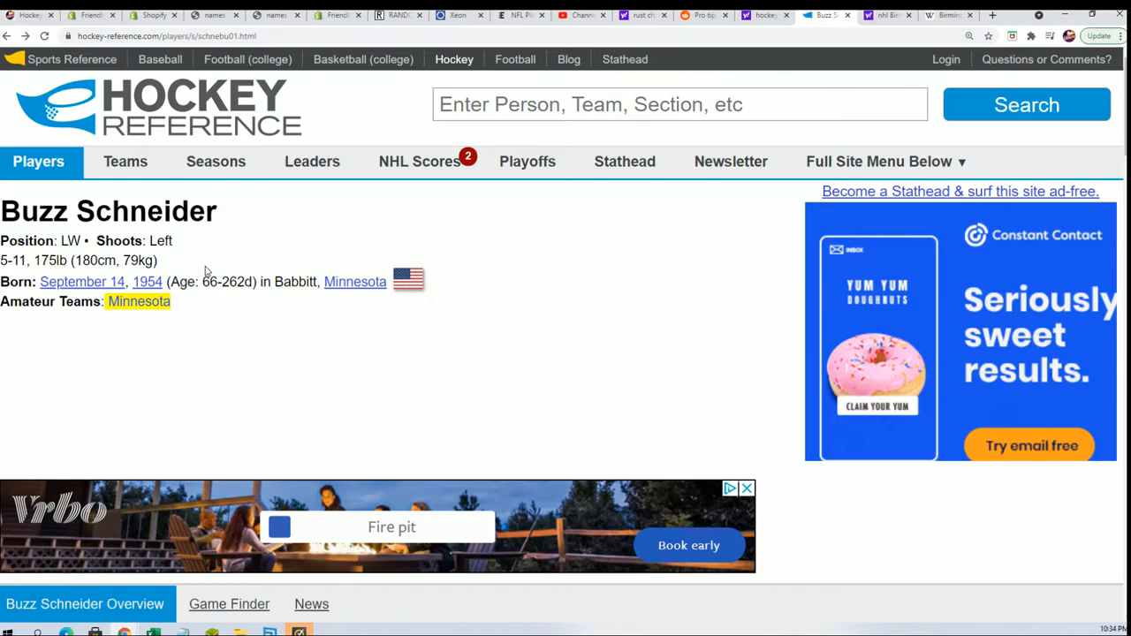
scroll(down, 3)
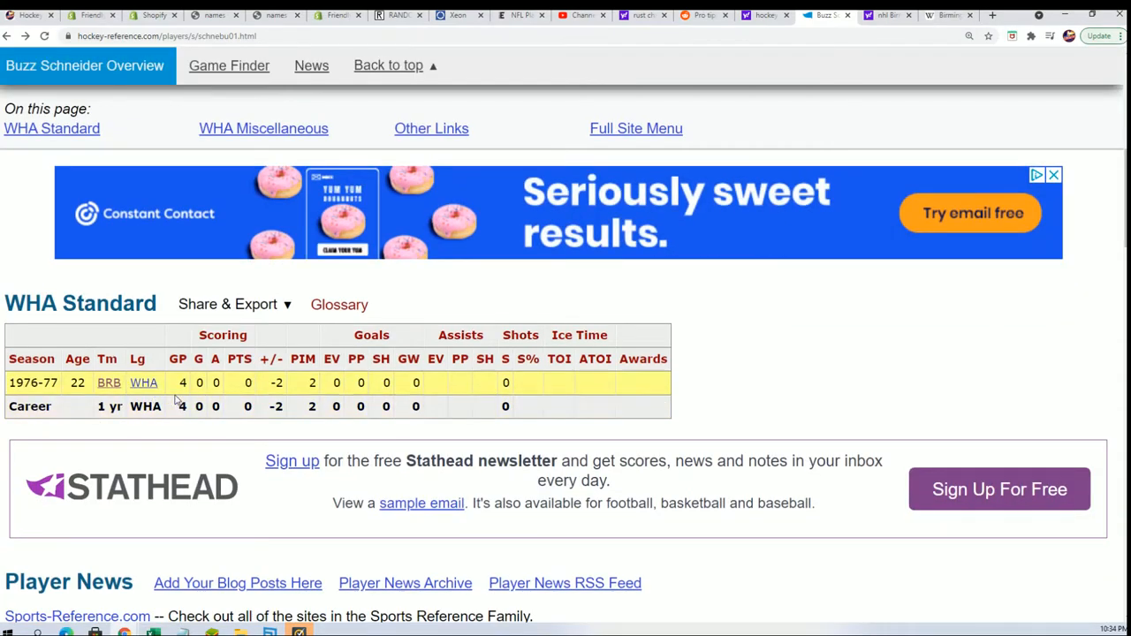
scroll(down, 3)
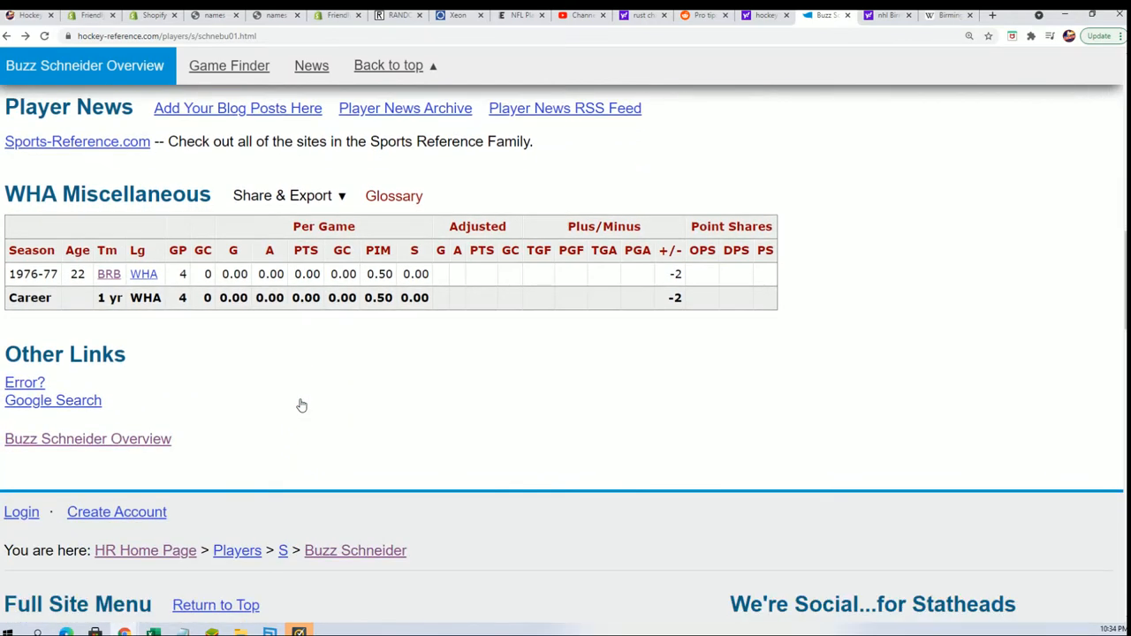
scroll(down, 3)
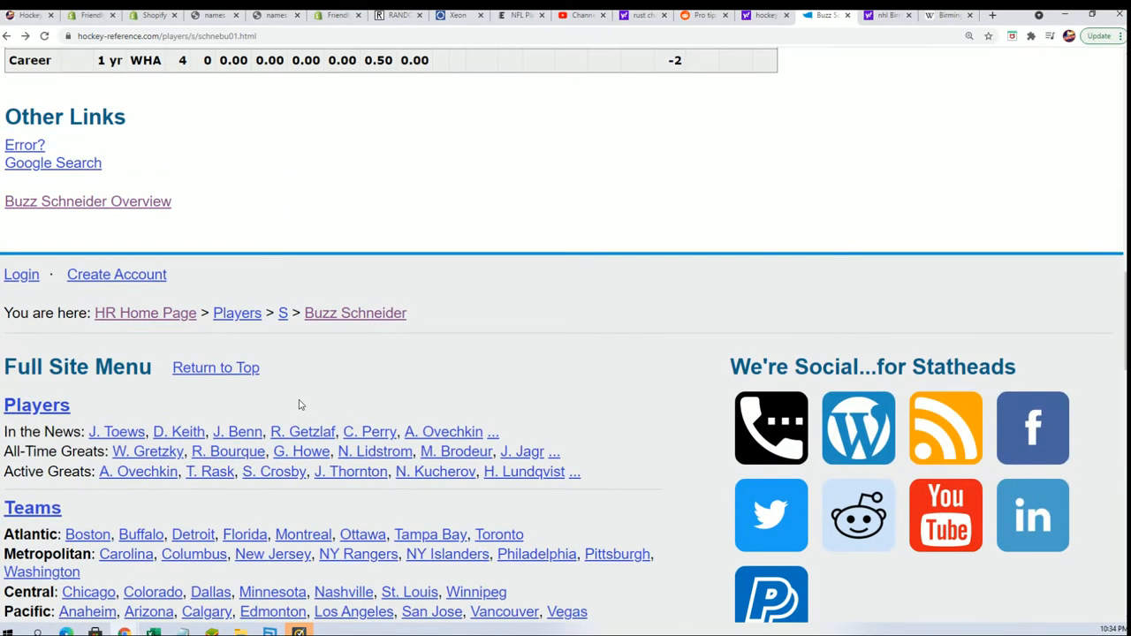
scroll(down, 3)
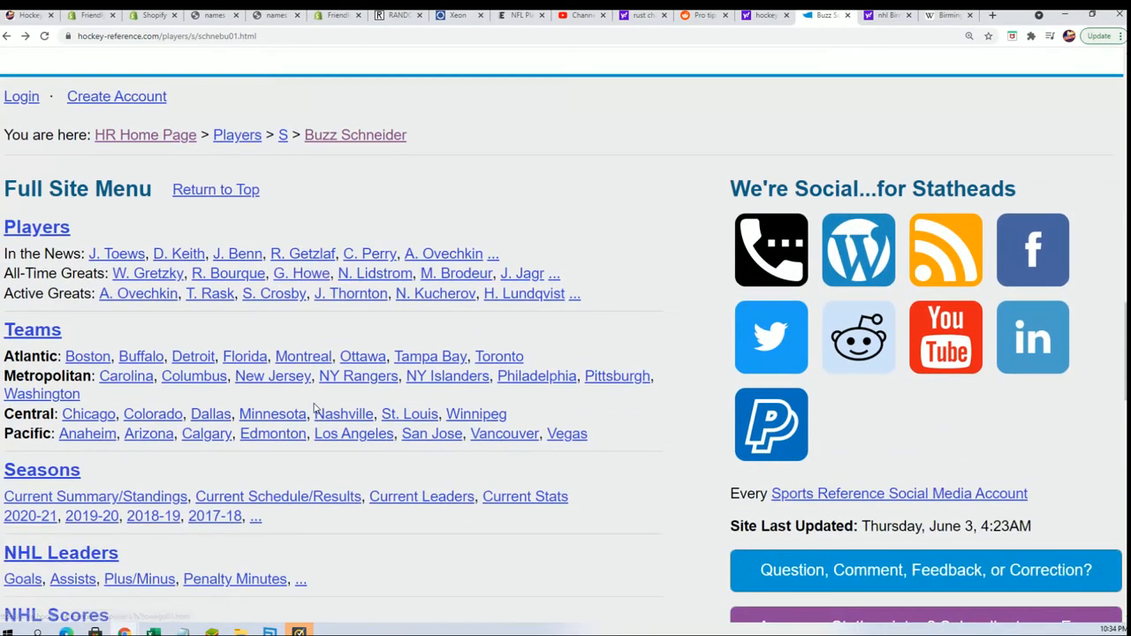
scroll(down, 3)
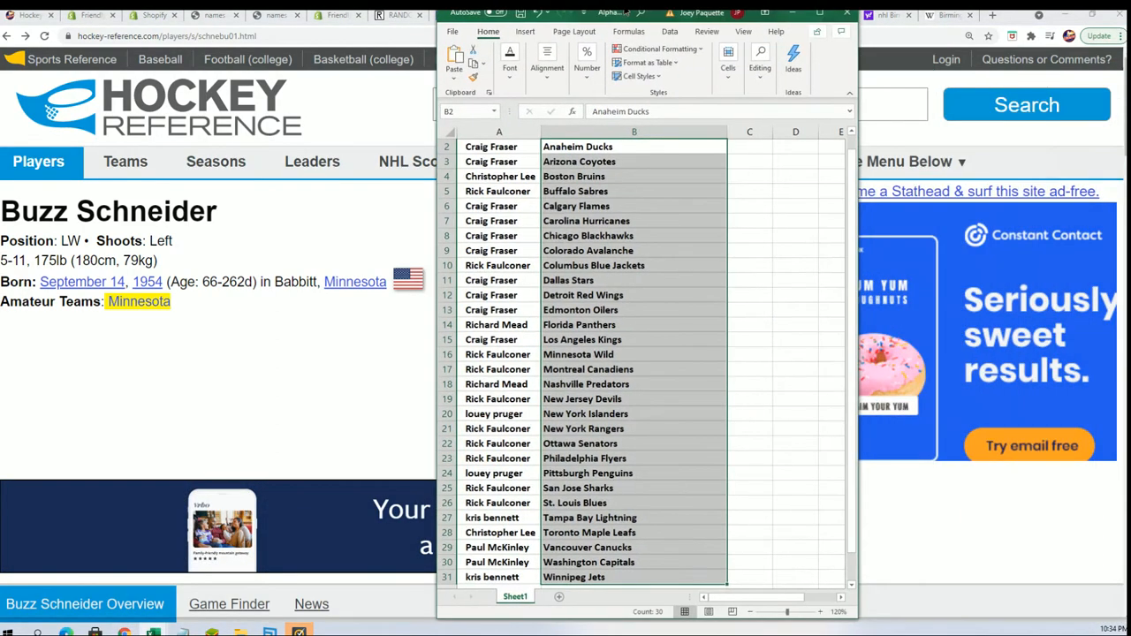
Maximize Excel and select the owner names in column A for copying.
click(819, 12)
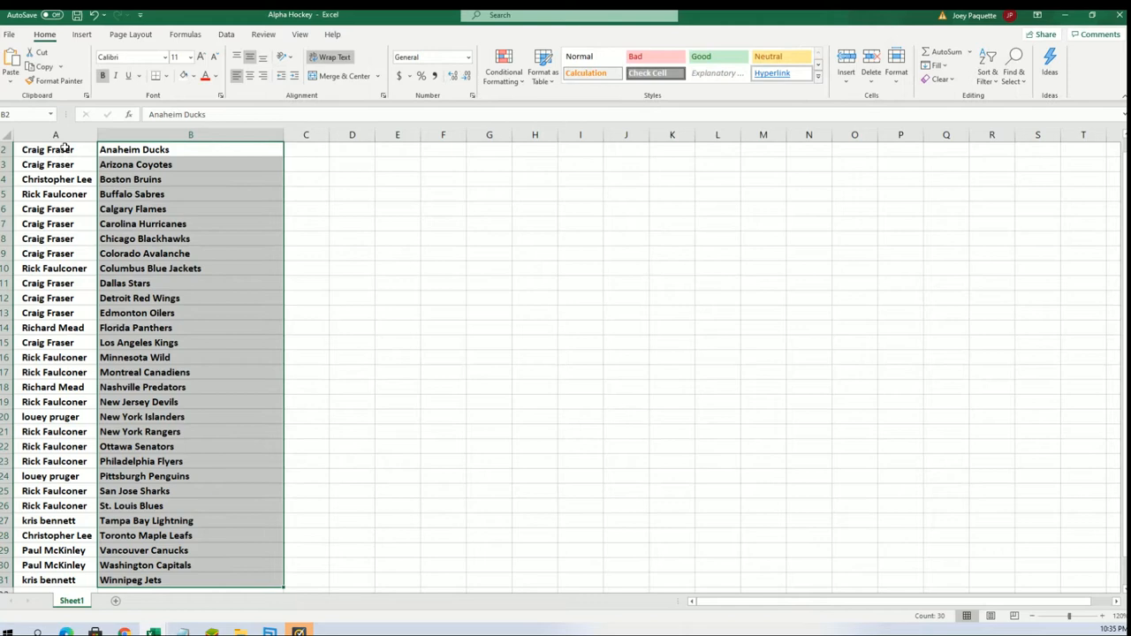
click(54, 150)
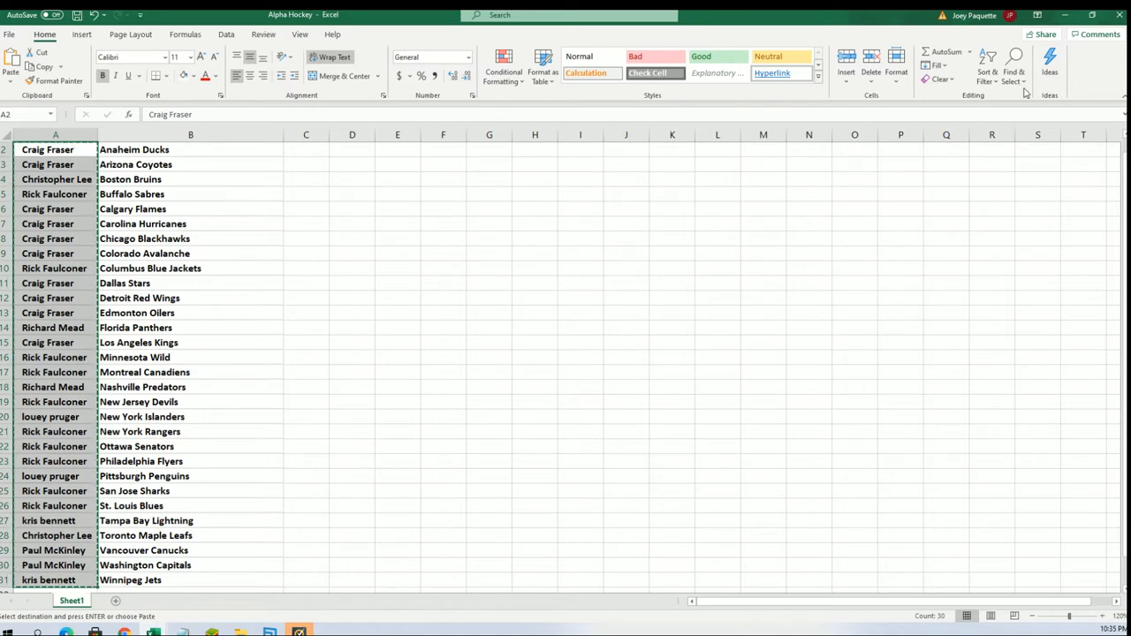
mouse_move(1063, 15)
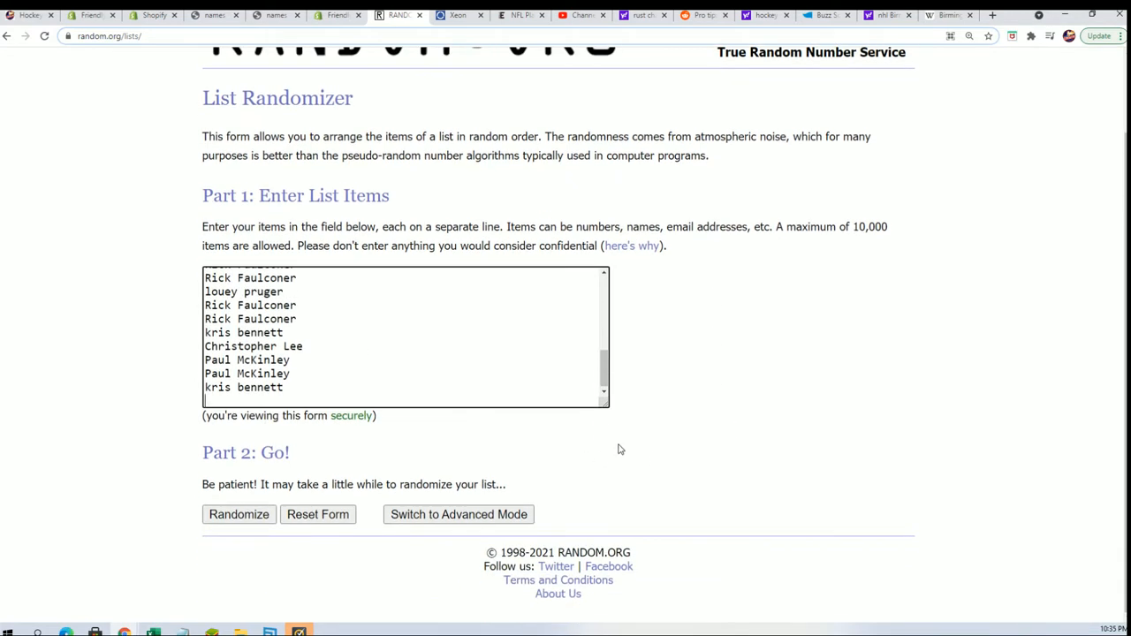
Run the List Randomizer on the 30 owner names, repeating Again! until six shuffles are done.
click(239, 515)
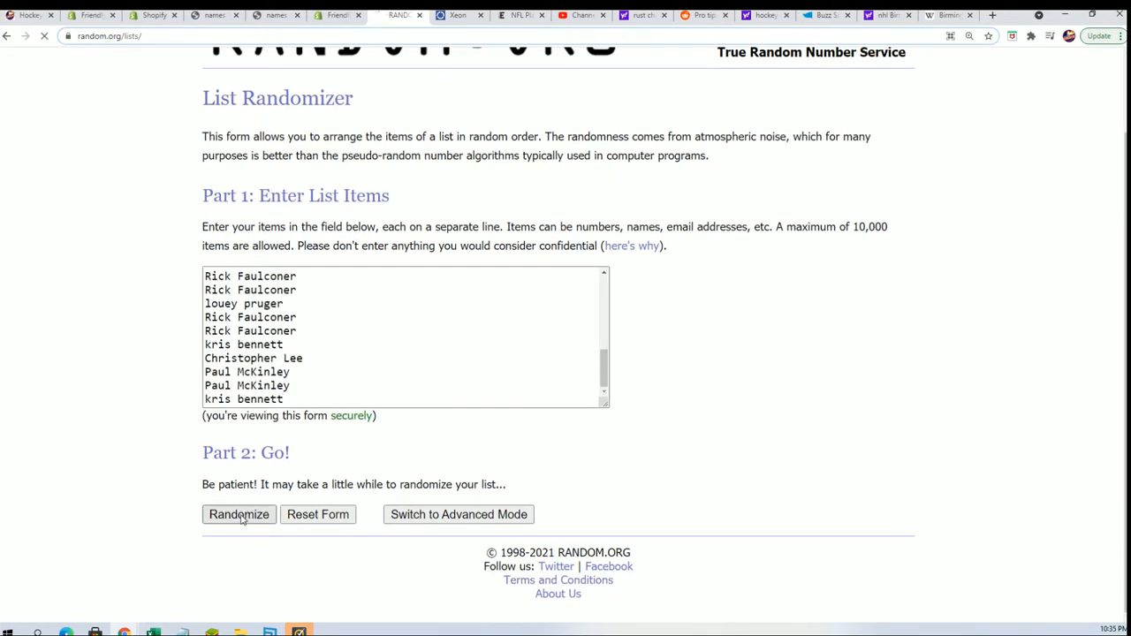
click(239, 514)
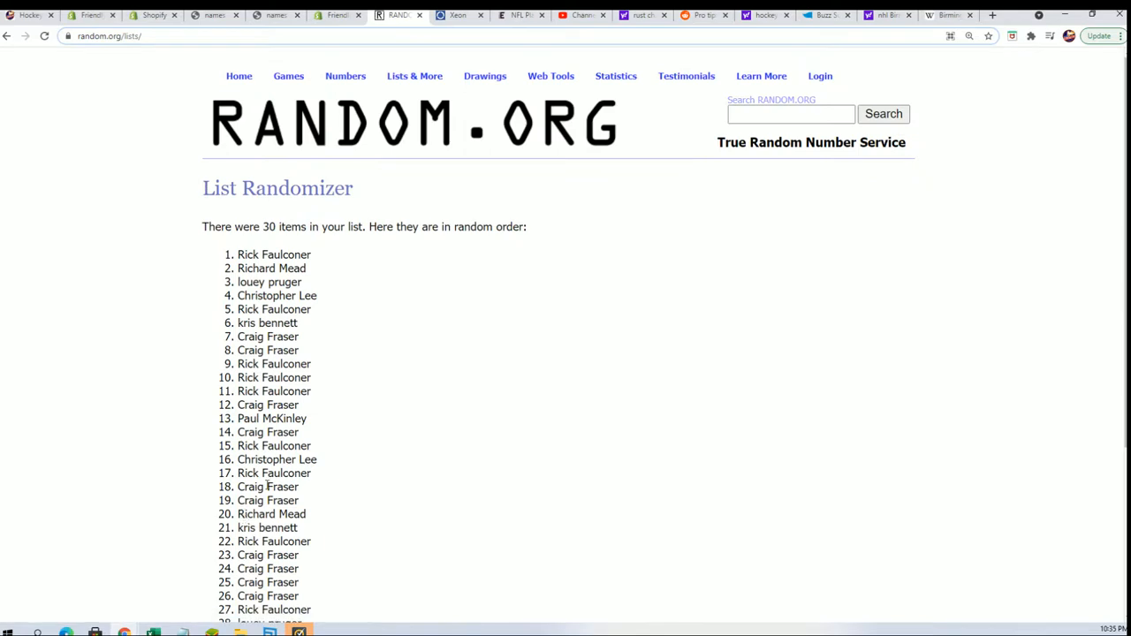
scroll(down, 3)
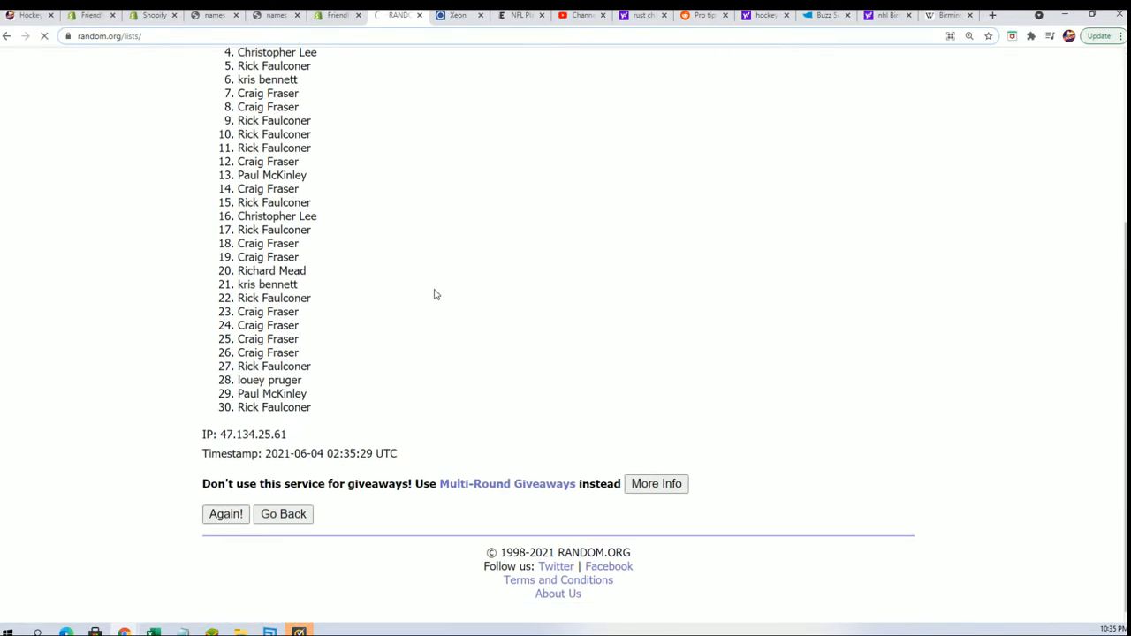
click(225, 513)
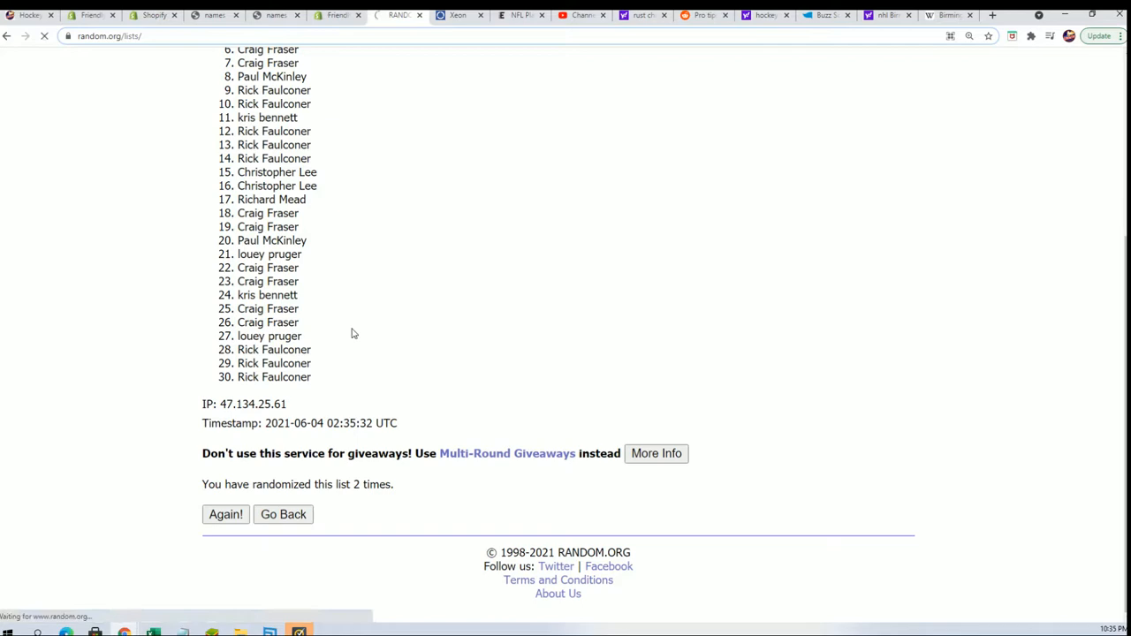
click(225, 514)
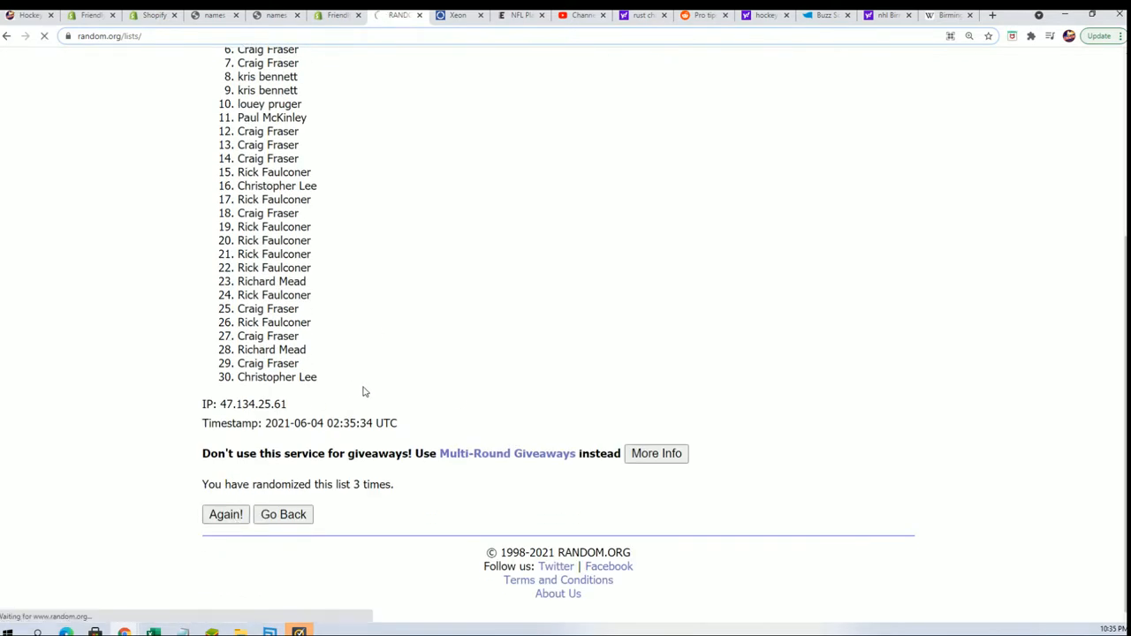
click(225, 514)
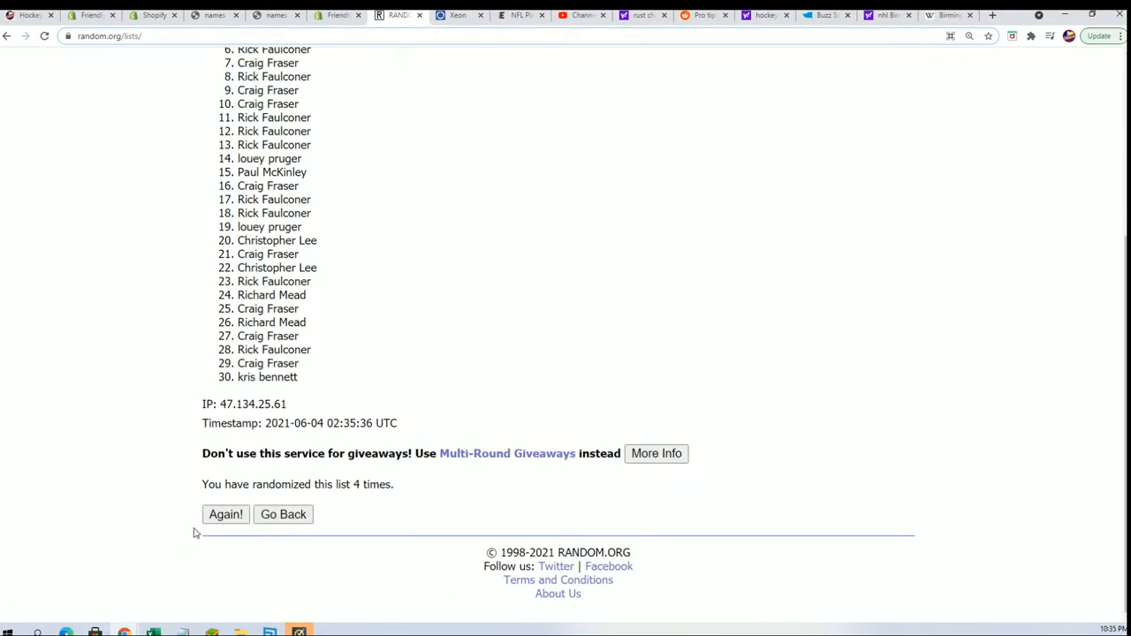
click(226, 514)
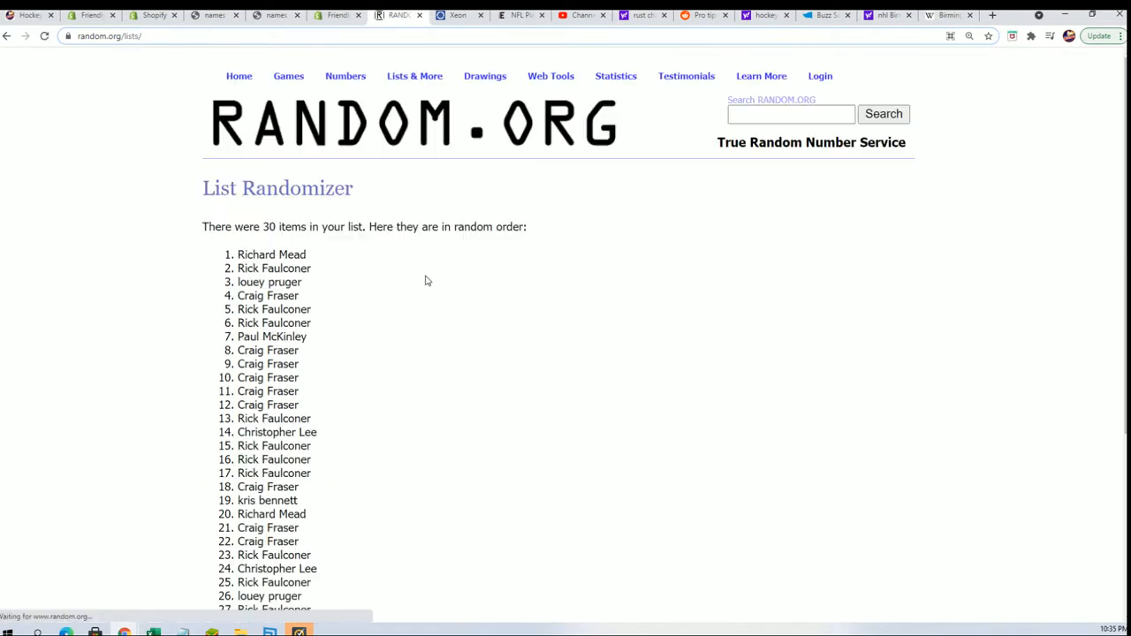
scroll(down, 3)
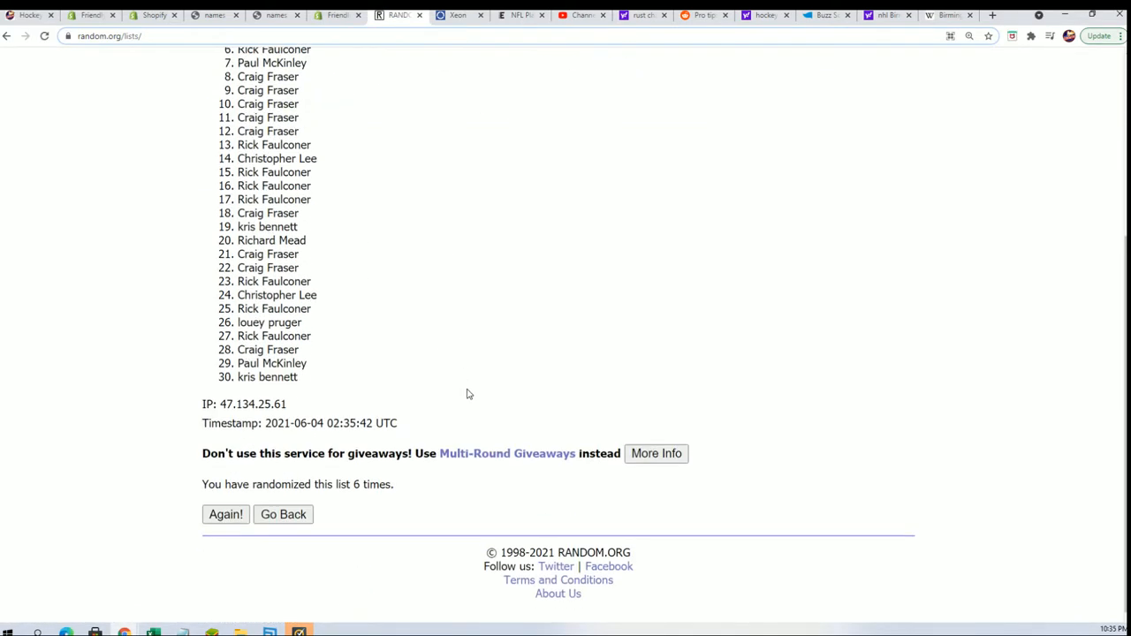
mouse_move(483, 390)
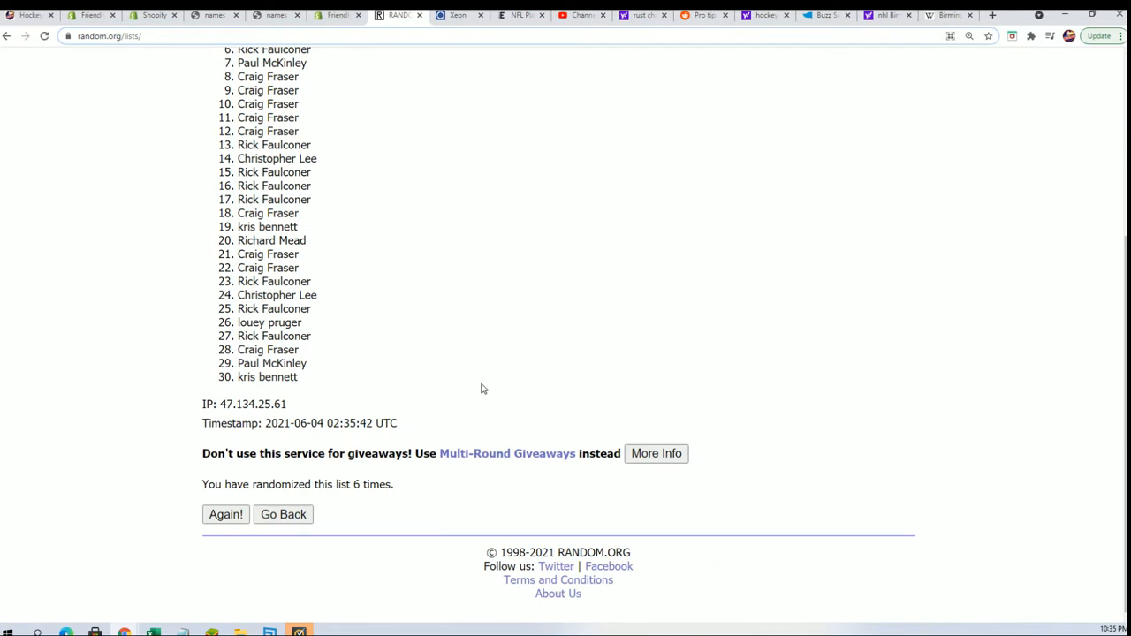
mouse_move(493, 380)
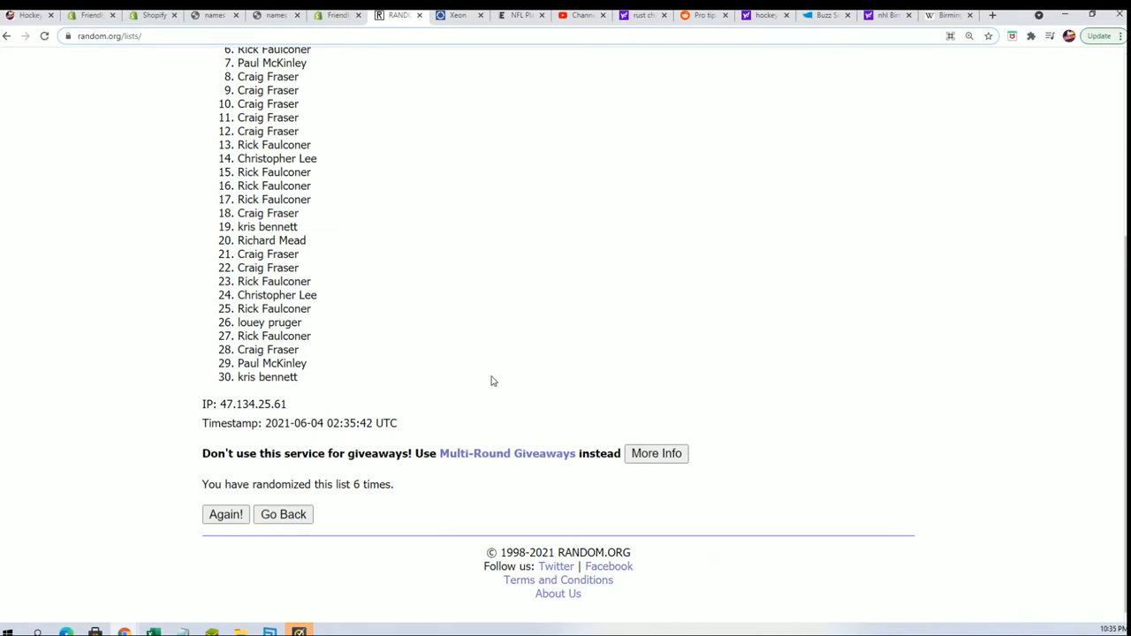
mouse_move(493, 371)
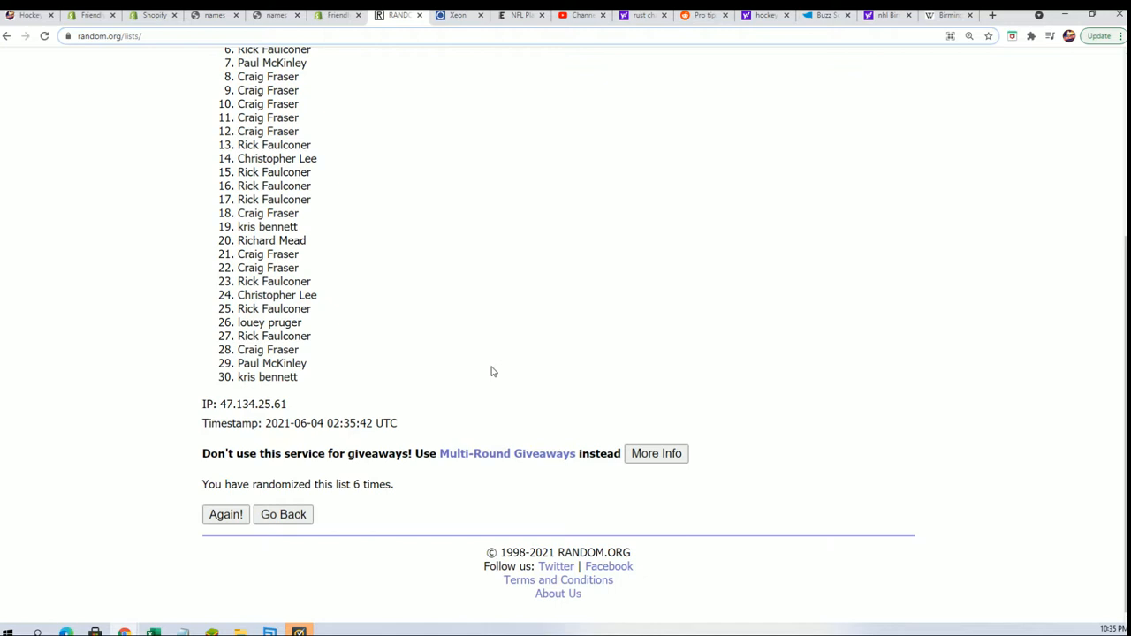
mouse_move(367, 499)
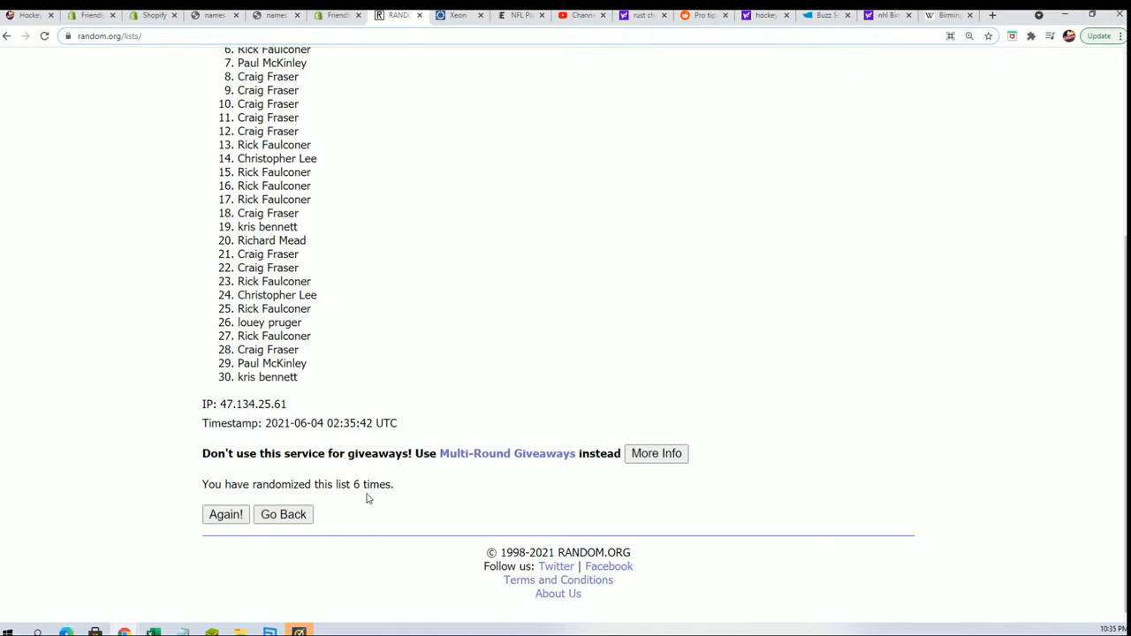
click(226, 515)
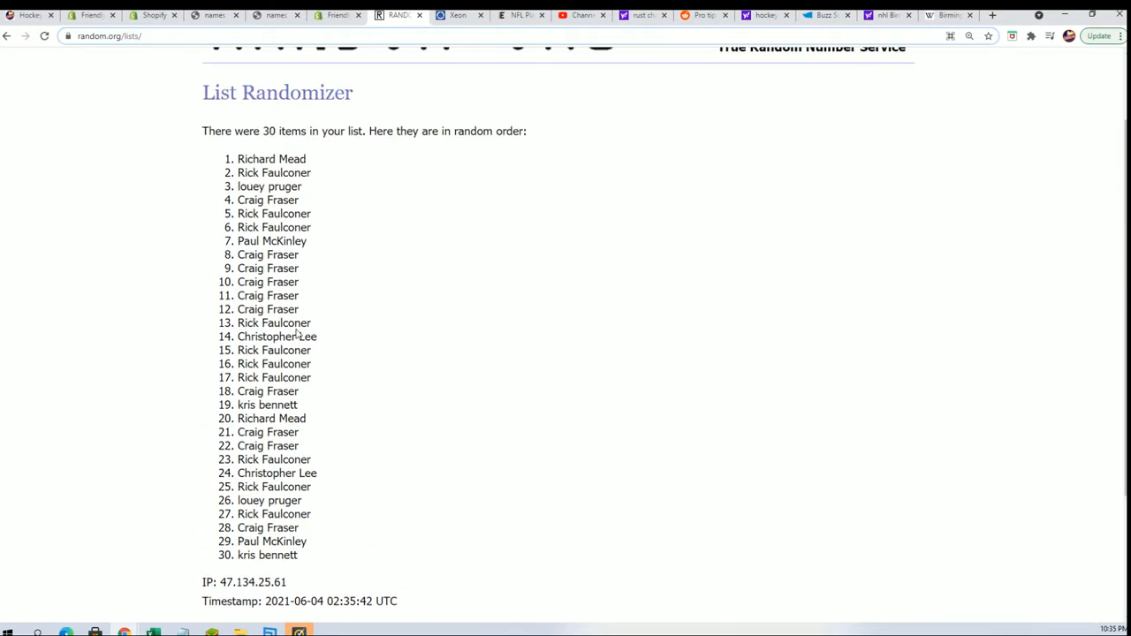
scroll(down, 3)
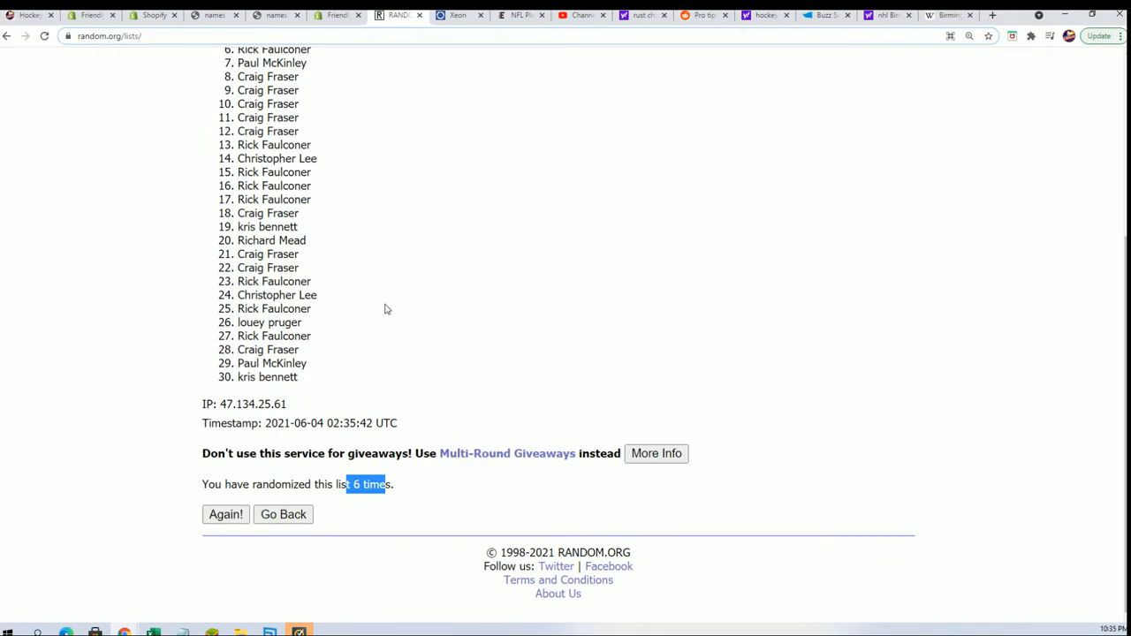